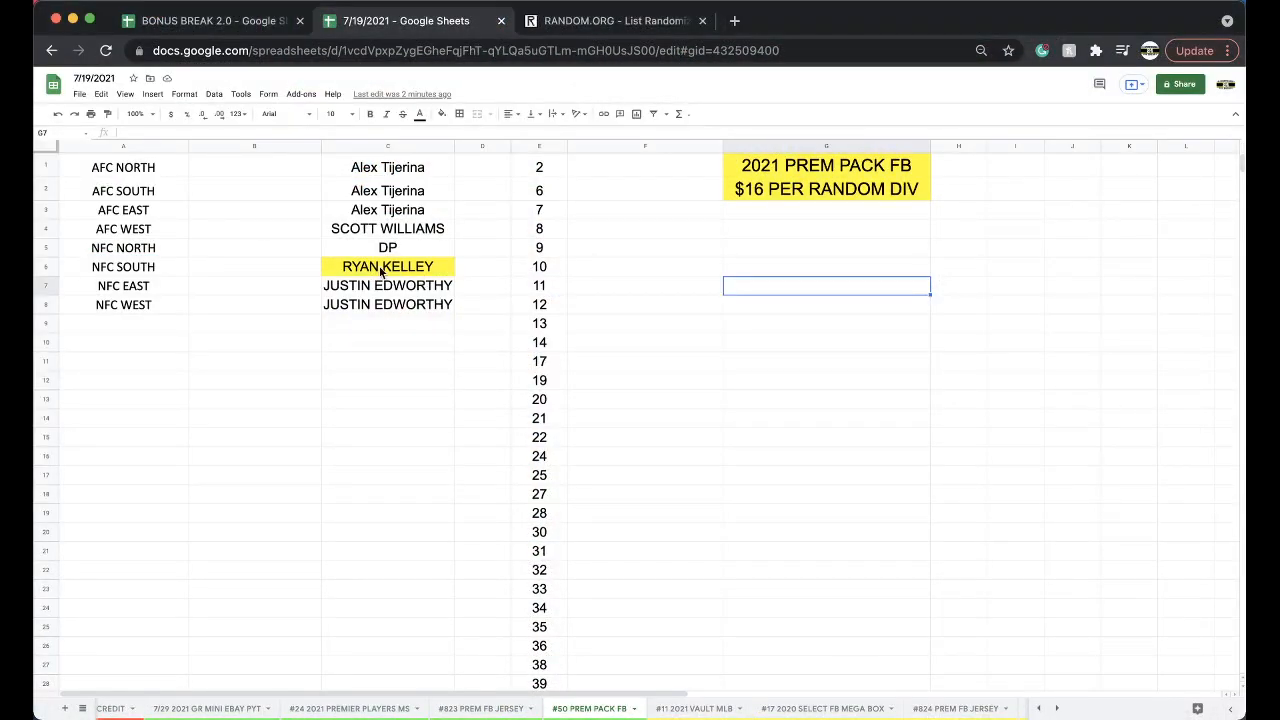
Shuffle the 106-number list four times in the List Randomizer and return to the spreadsheet.
click(388, 266)
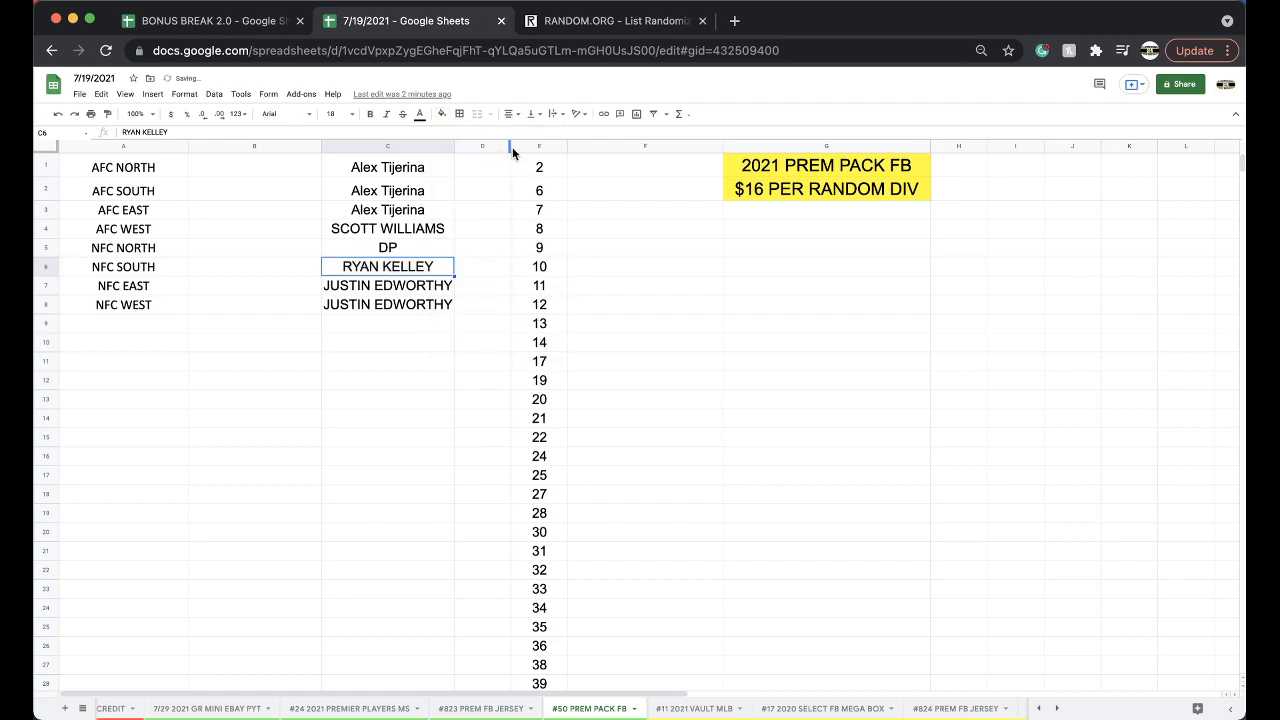
click(616, 20)
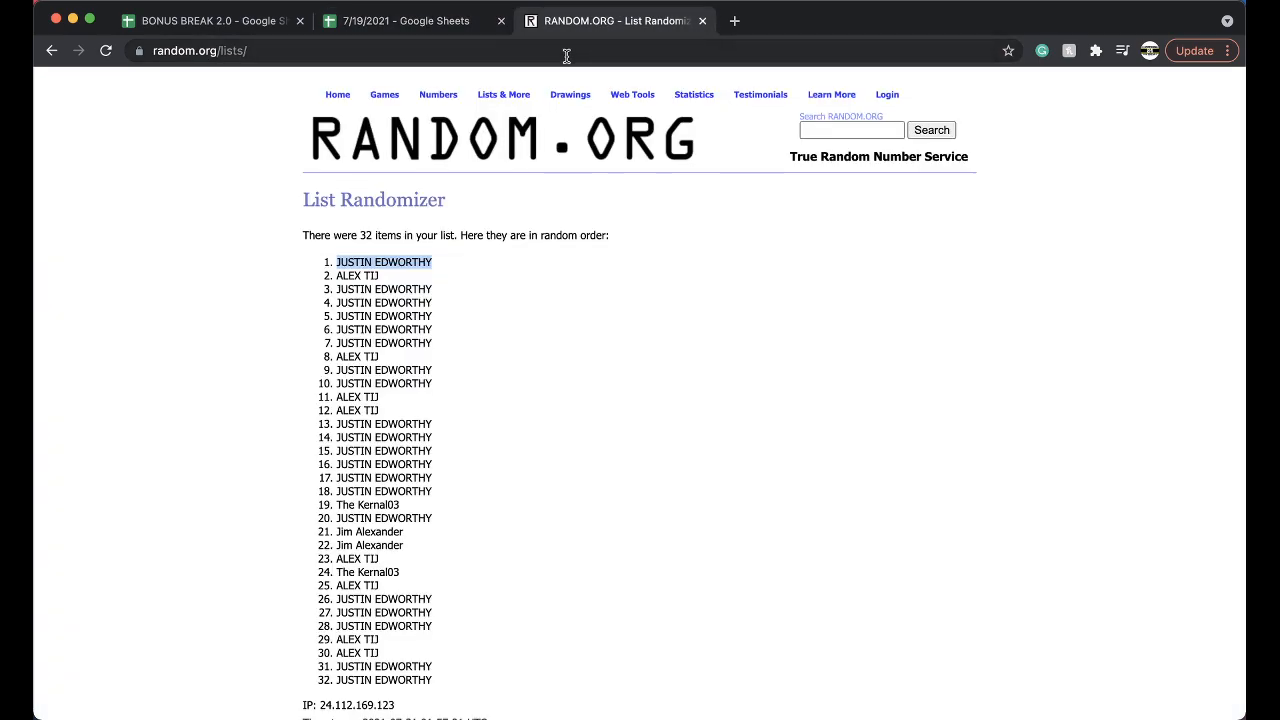
click(52, 50)
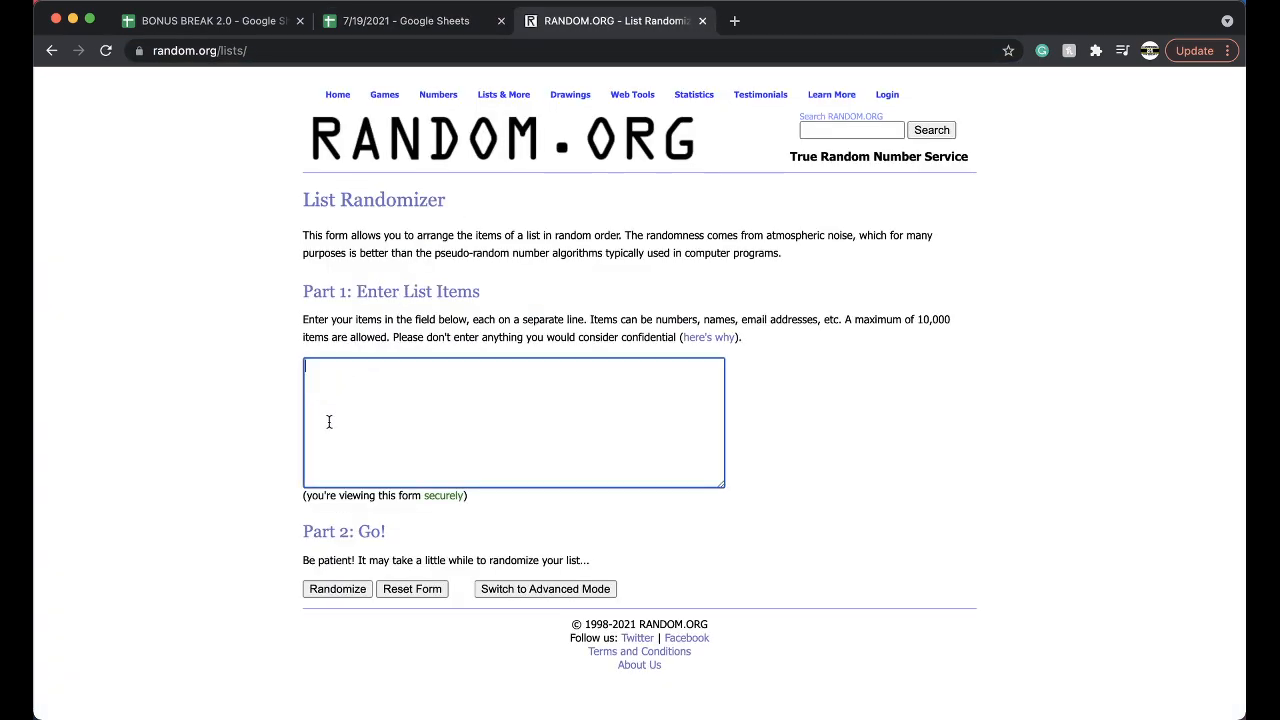
click(336, 588)
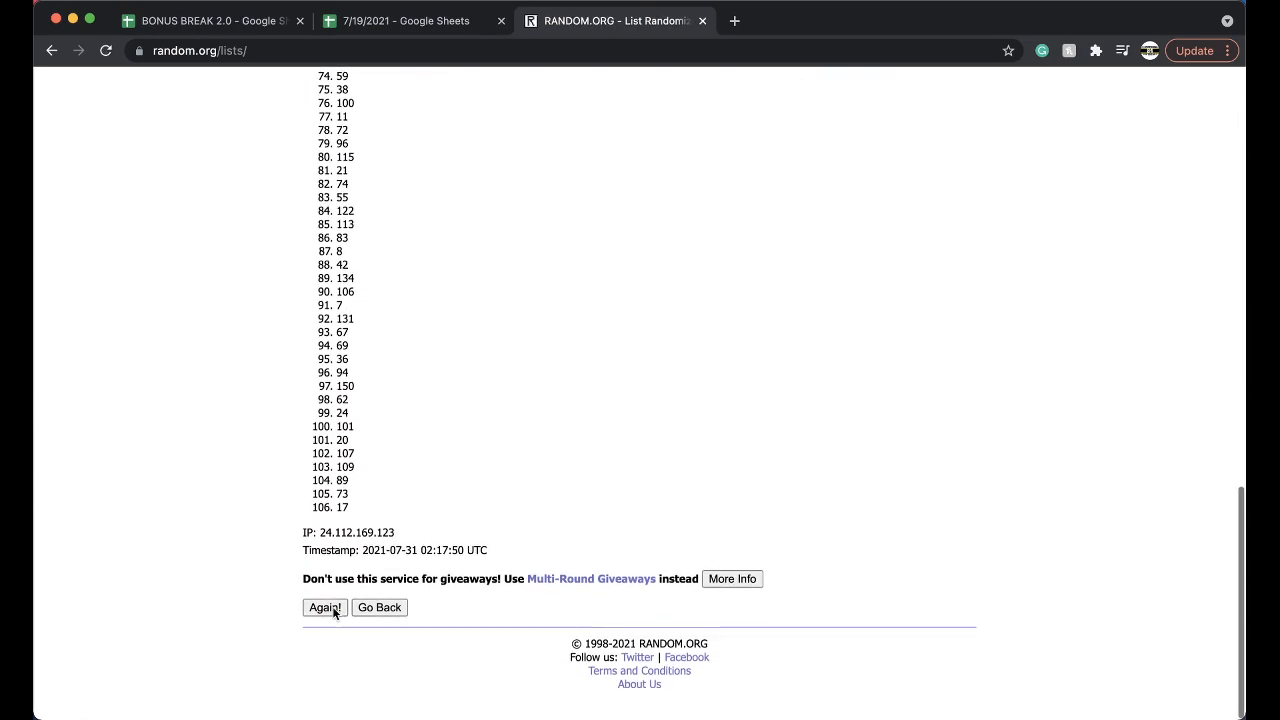
click(324, 608)
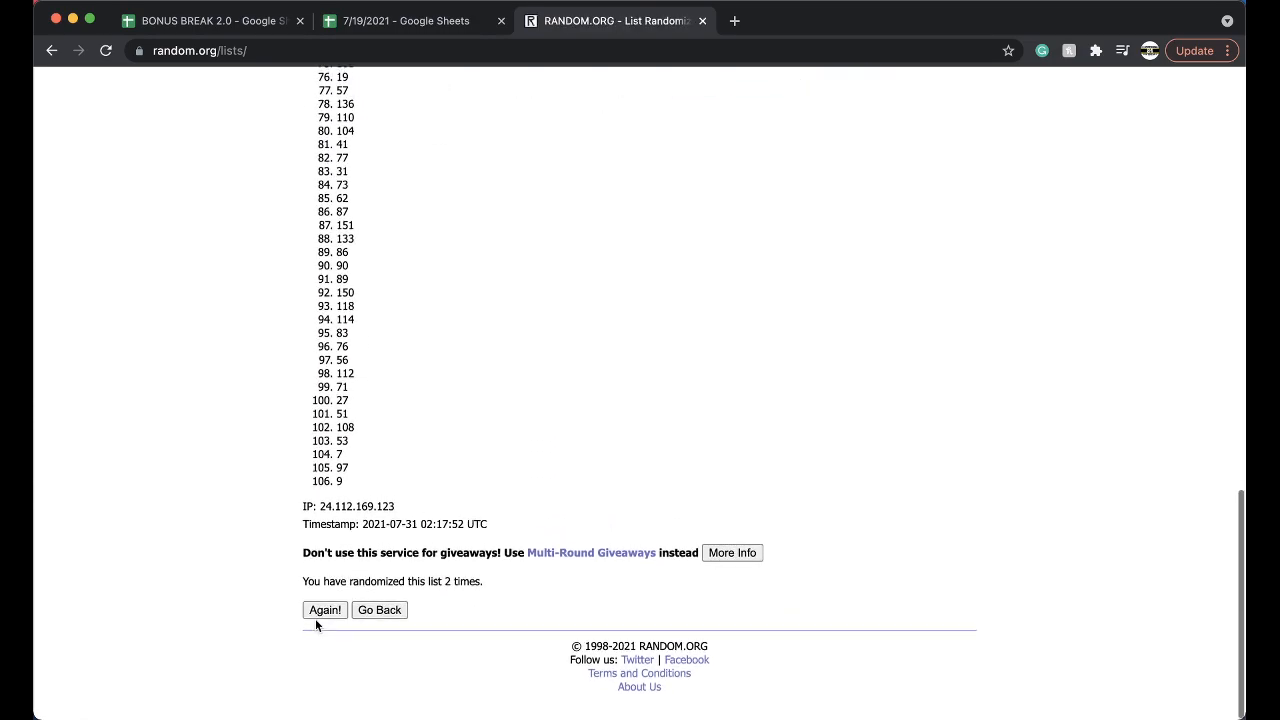
click(324, 608)
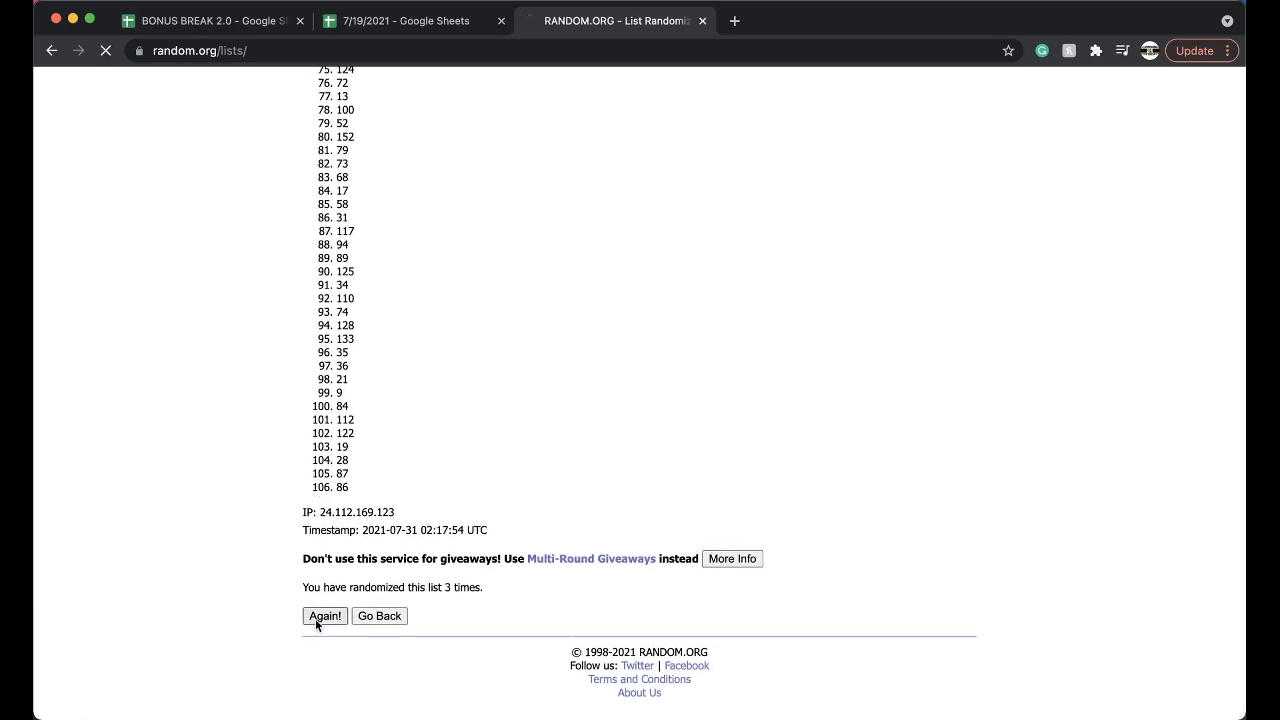
click(324, 616)
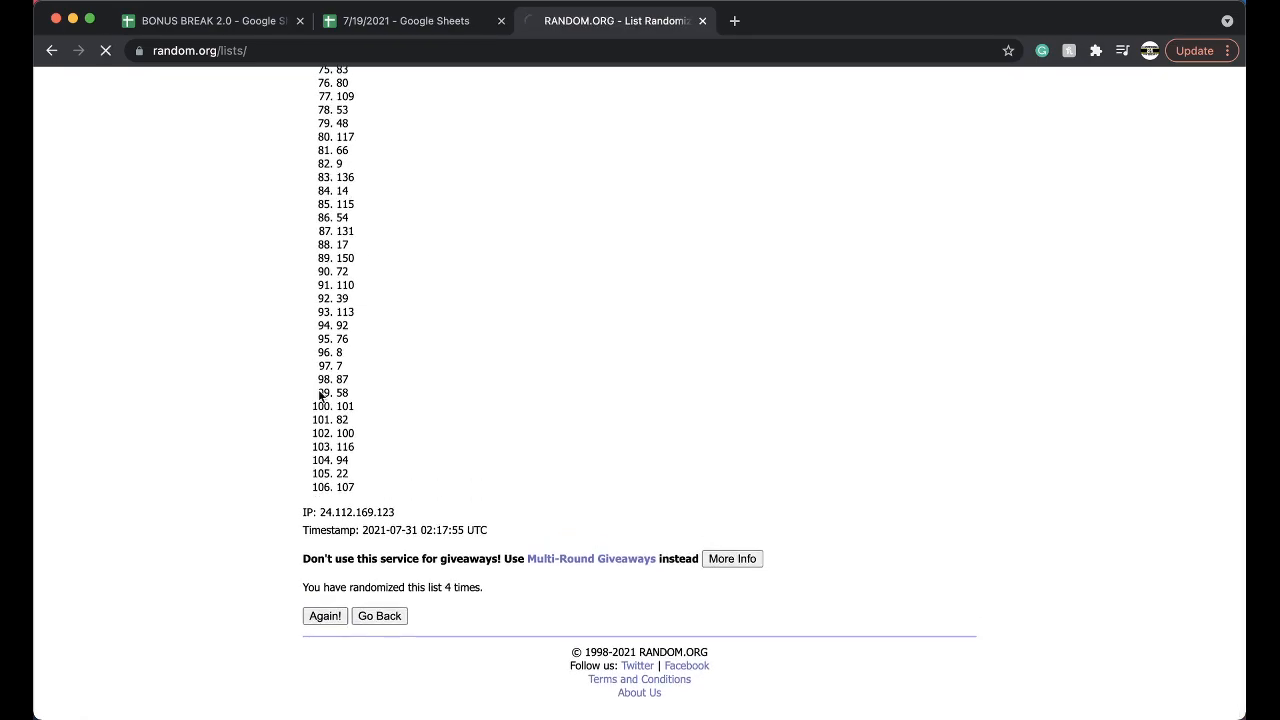
click(410, 20)
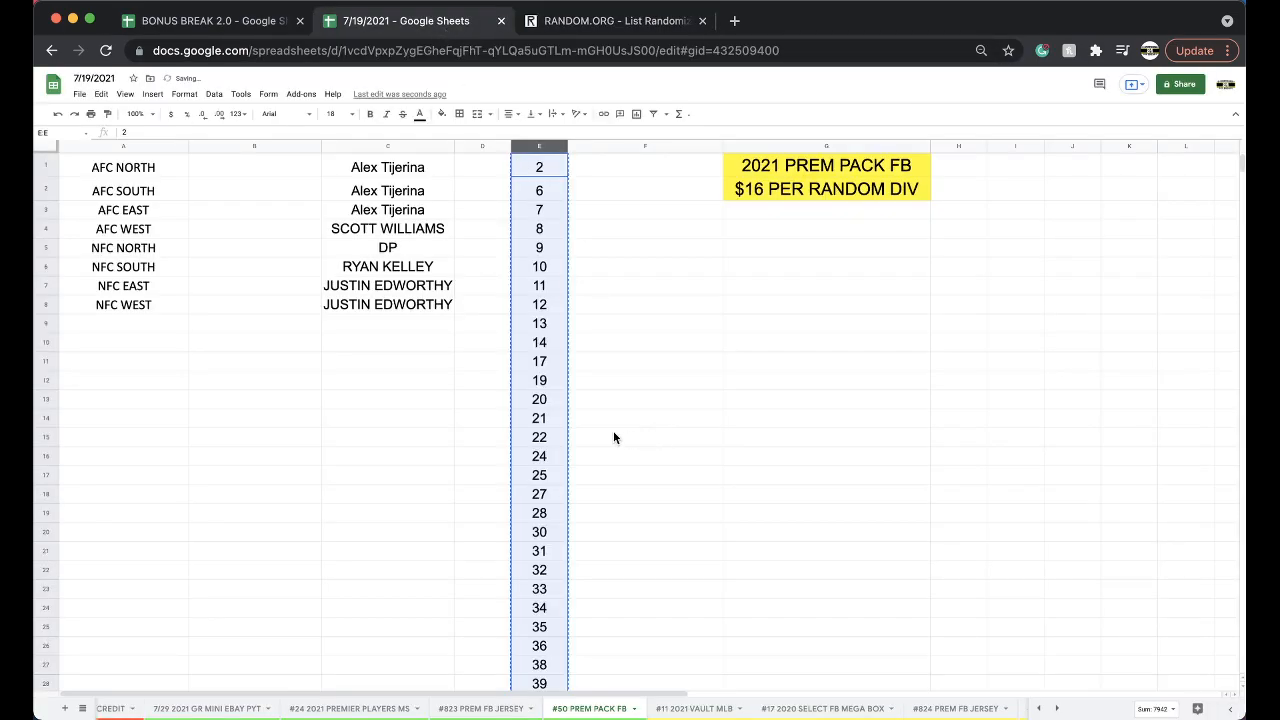
Duplicate the #50 PREM PACK FB sheet and start renaming the copy.
scroll(down, 3)
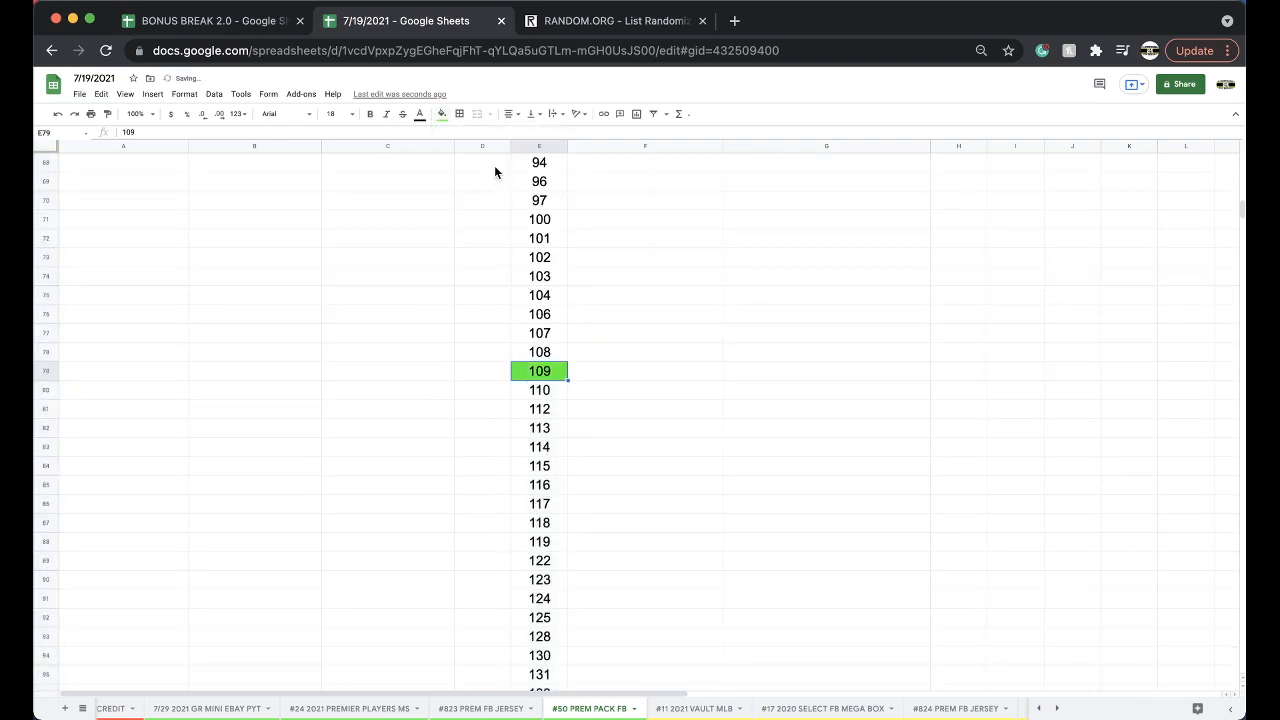
right_click(590, 708)
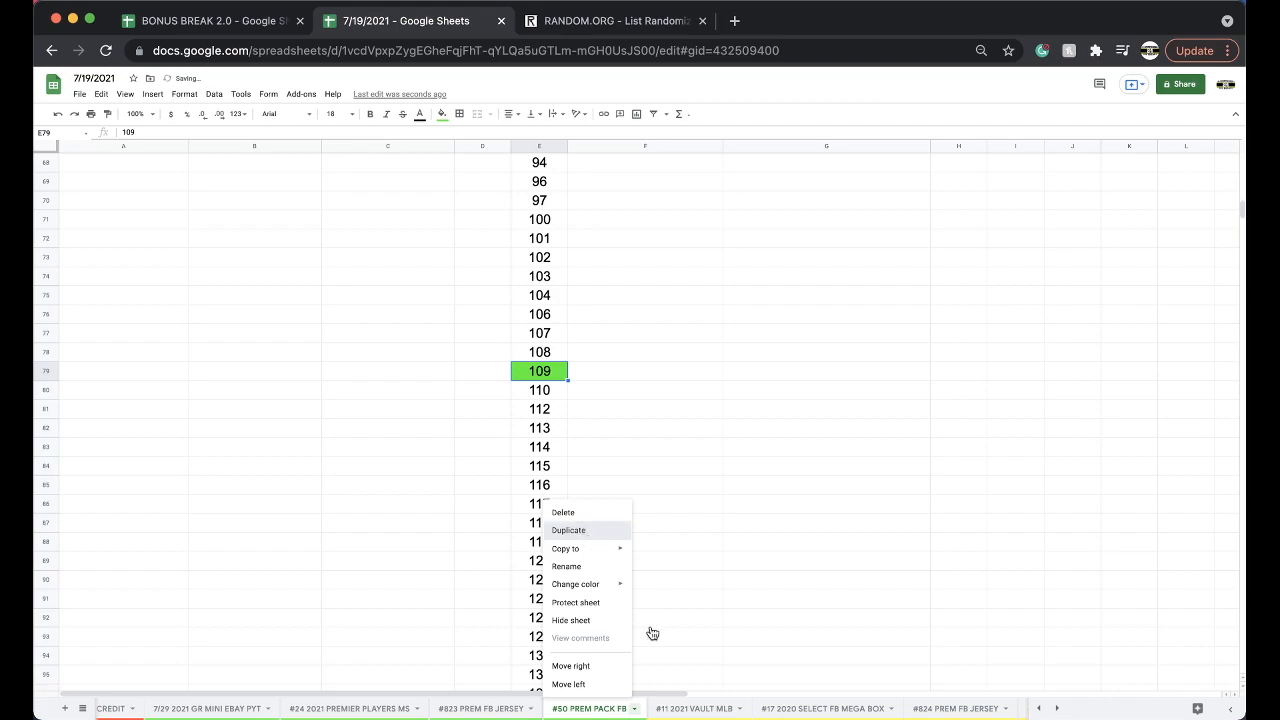
click(568, 530)
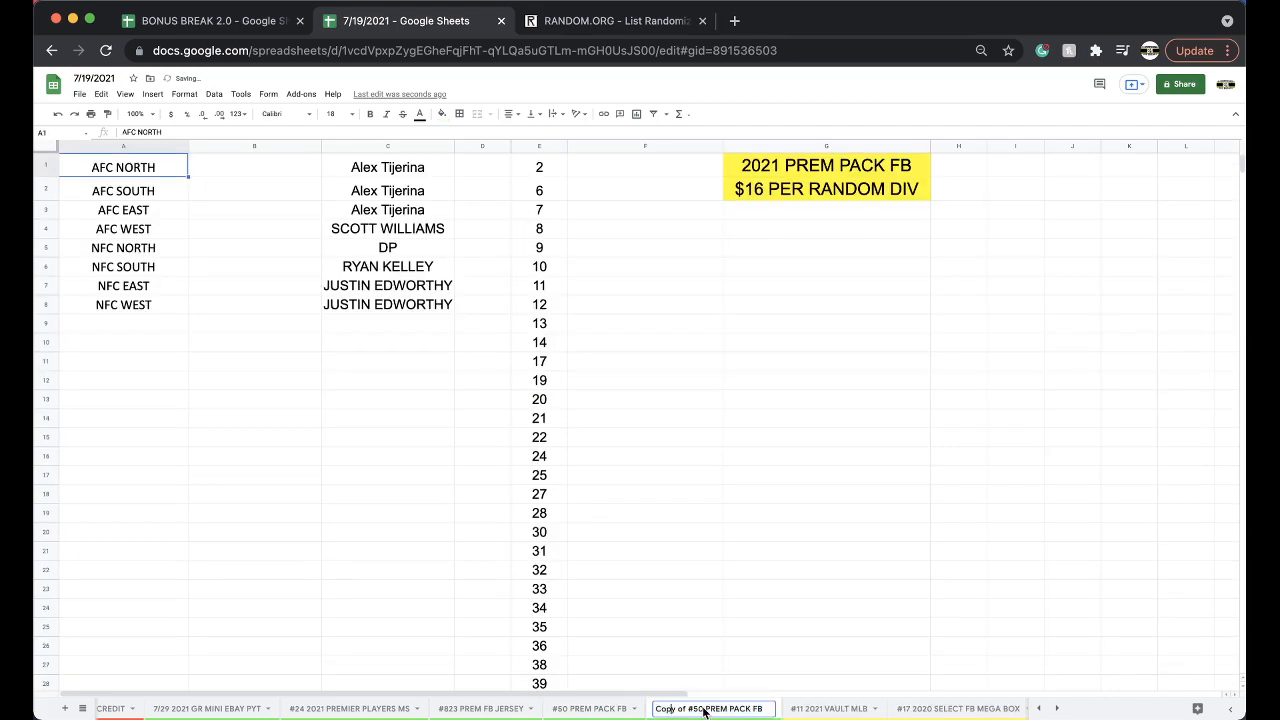
double_click(712, 708)
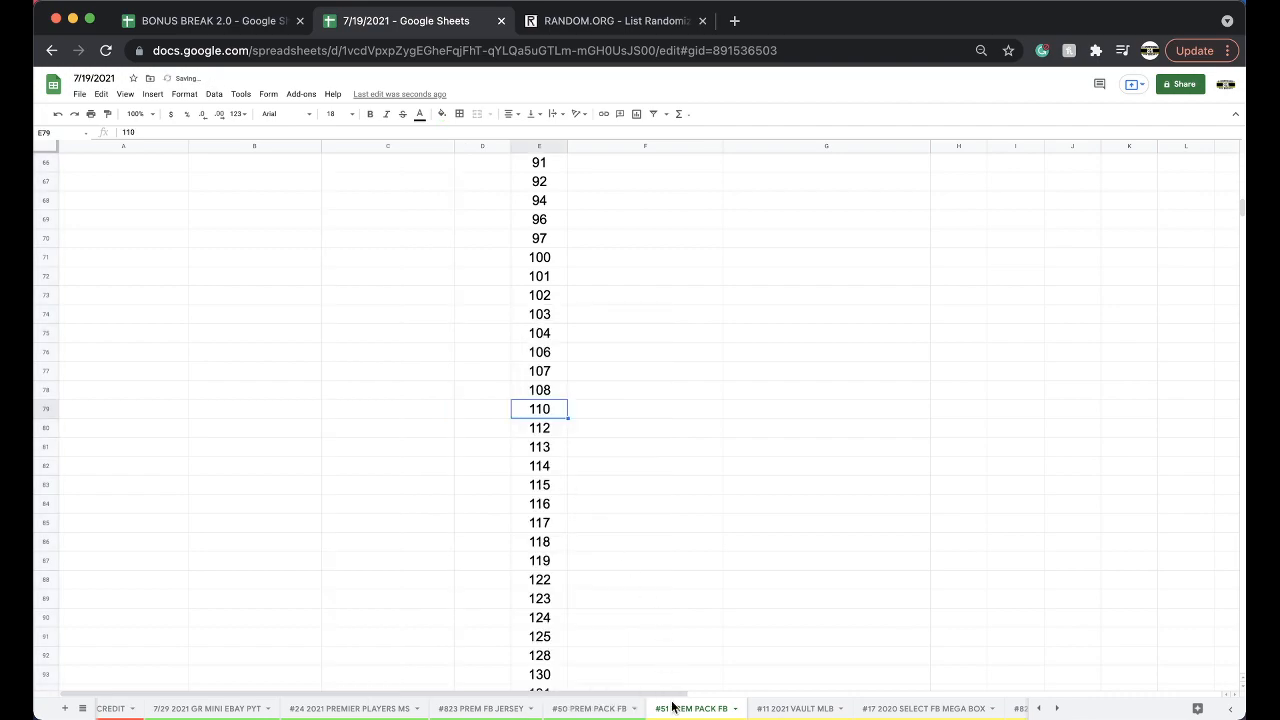
Return to the #50 PREM PACK FB sheet listing the eight division names.
click(588, 708)
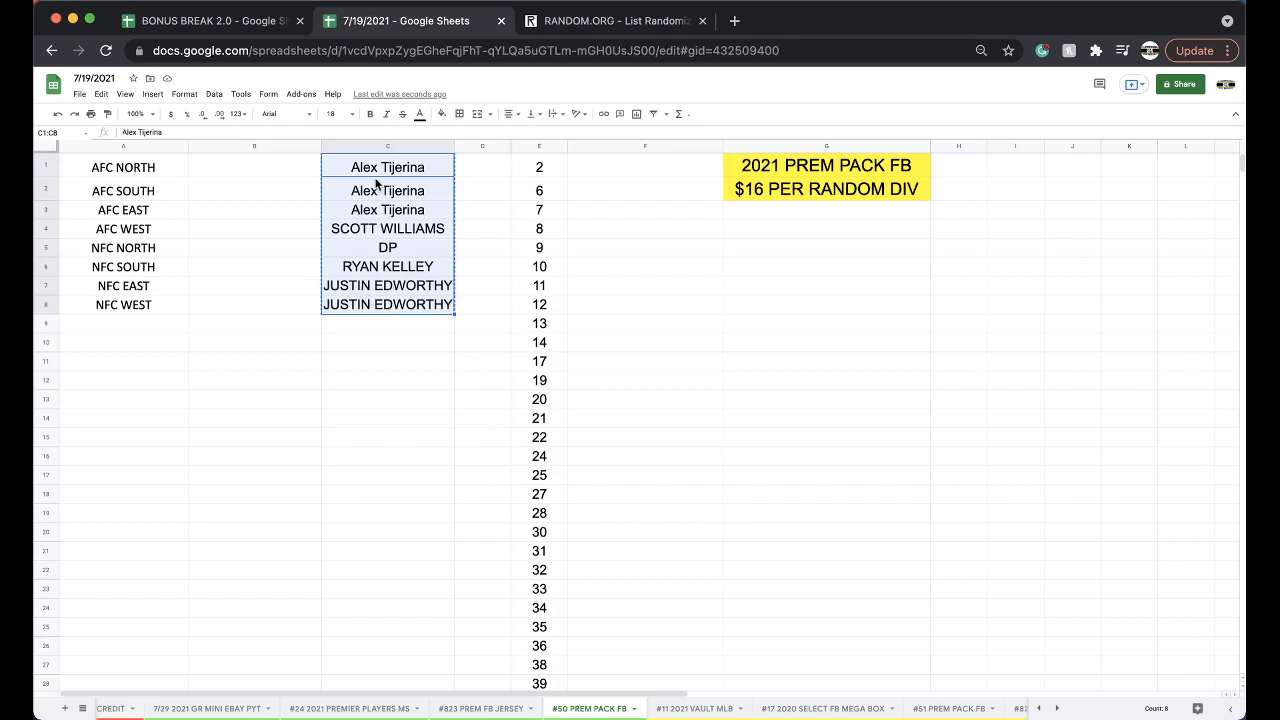
Randomize the eight names repeatedly in the List Randomizer and return to the spreadsheet.
click(616, 20)
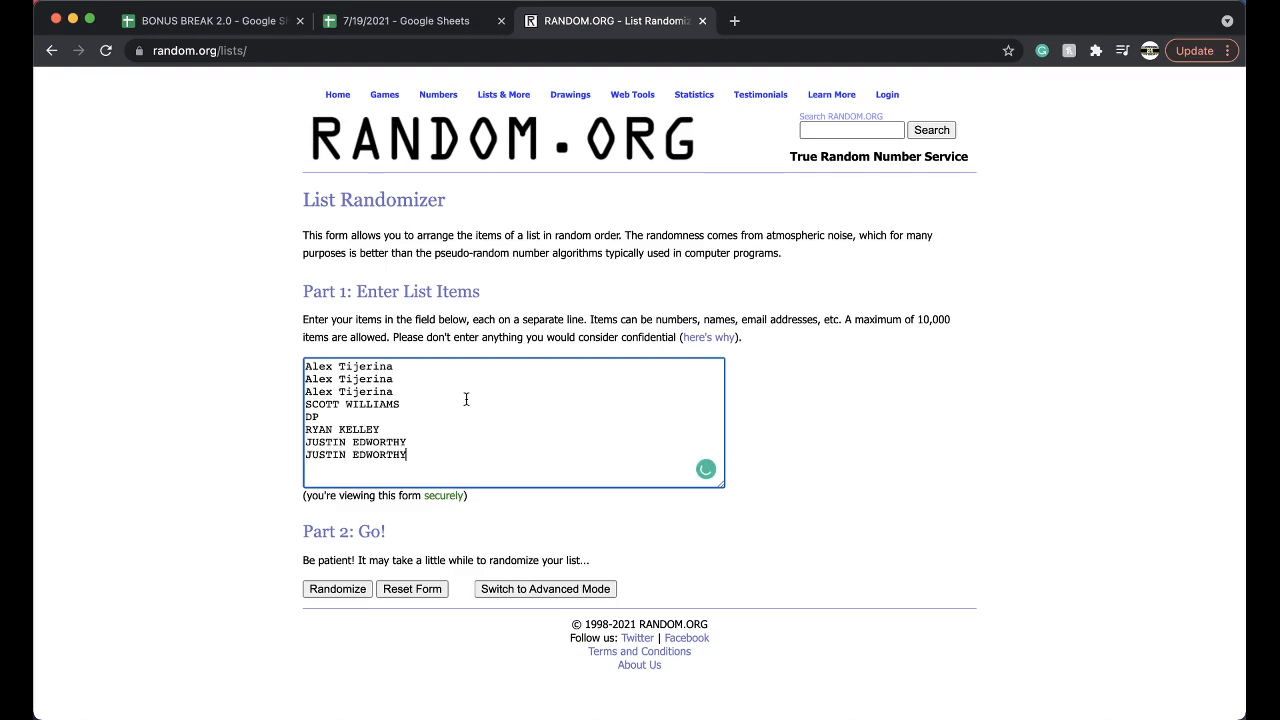
click(336, 588)
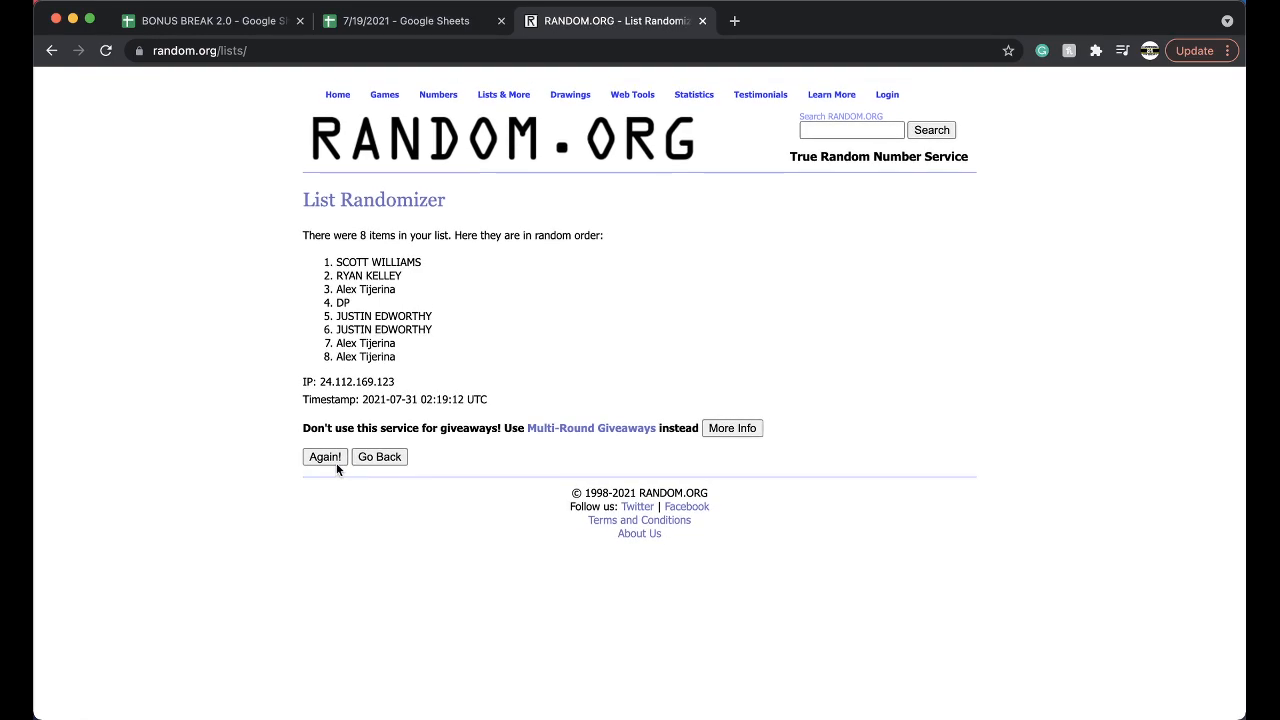
click(324, 456)
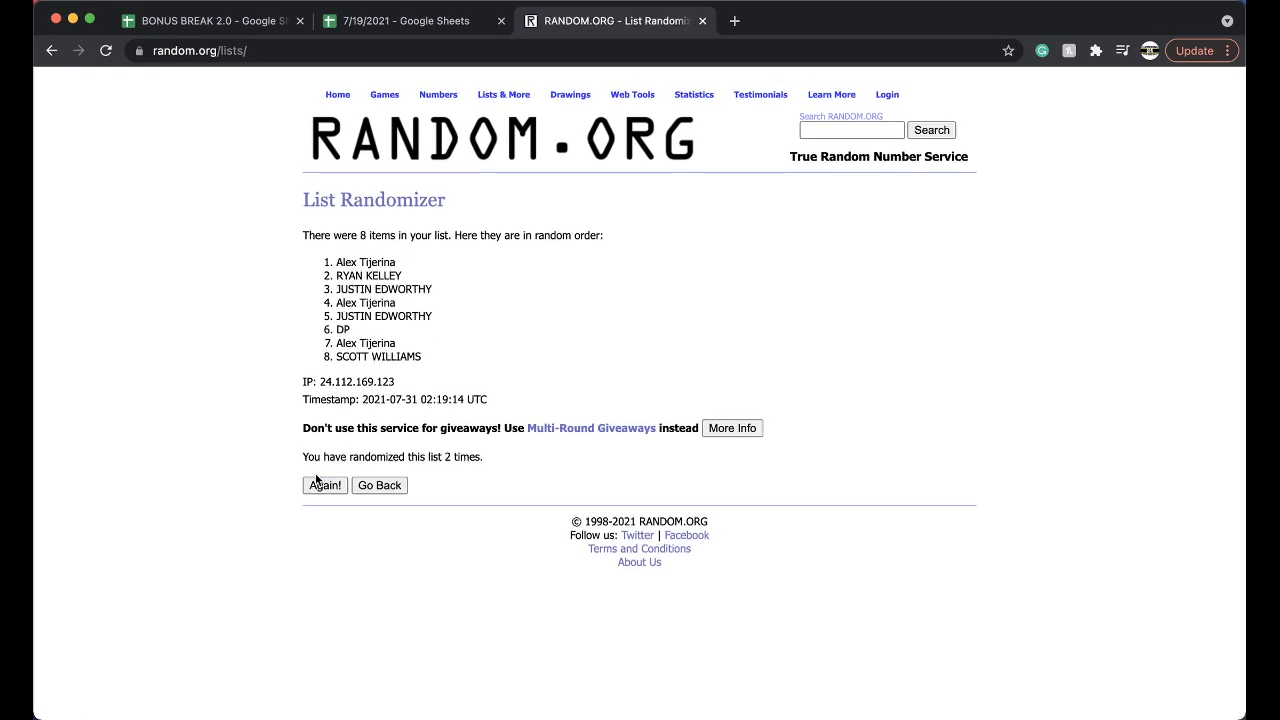
click(324, 486)
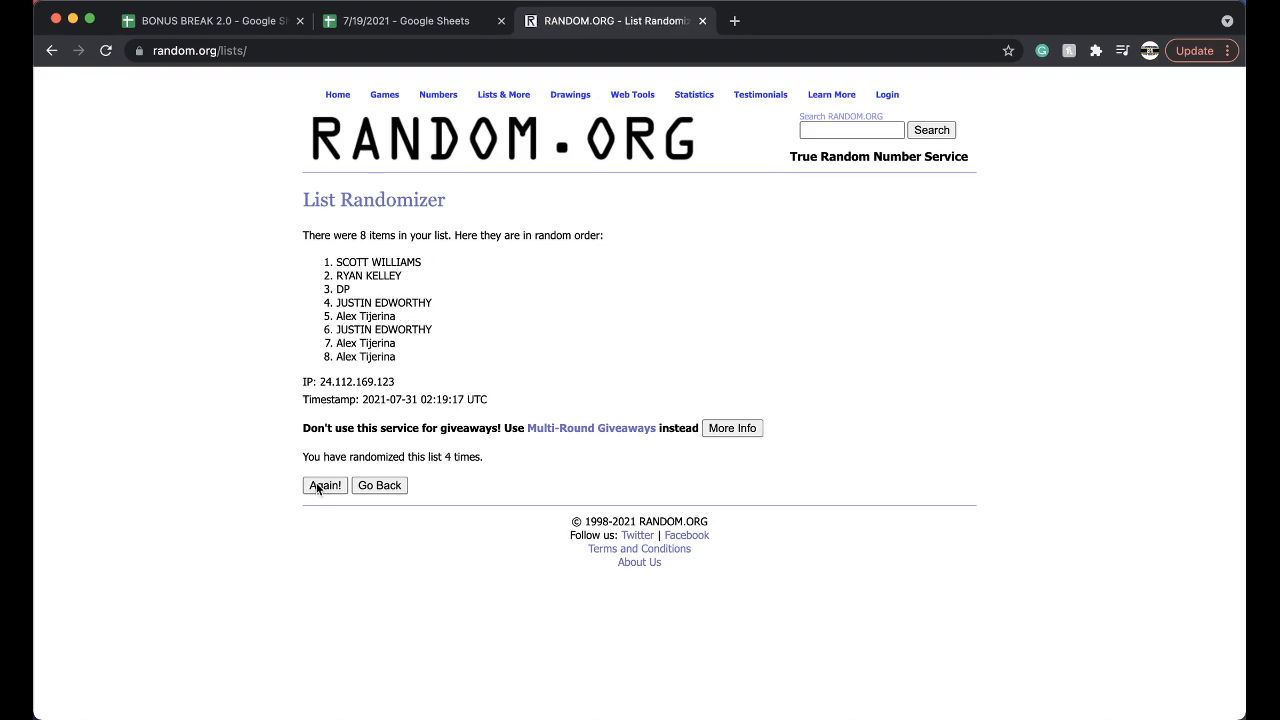
click(324, 486)
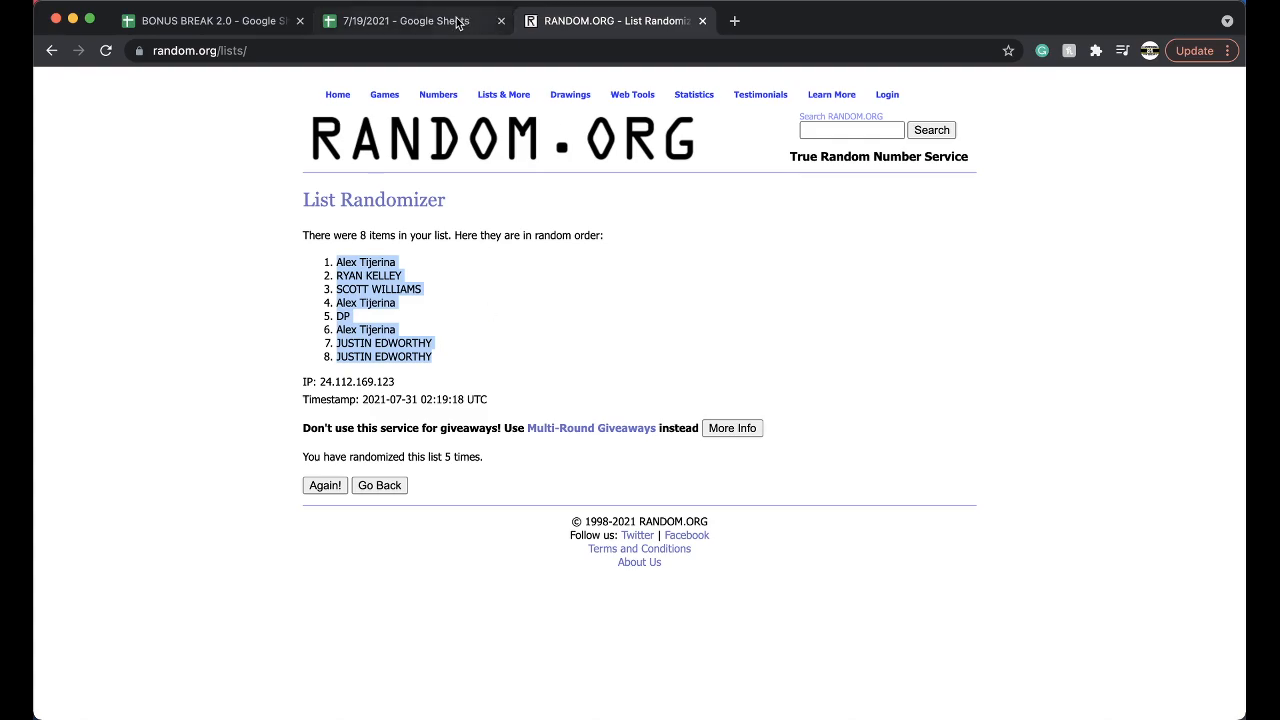
click(404, 20)
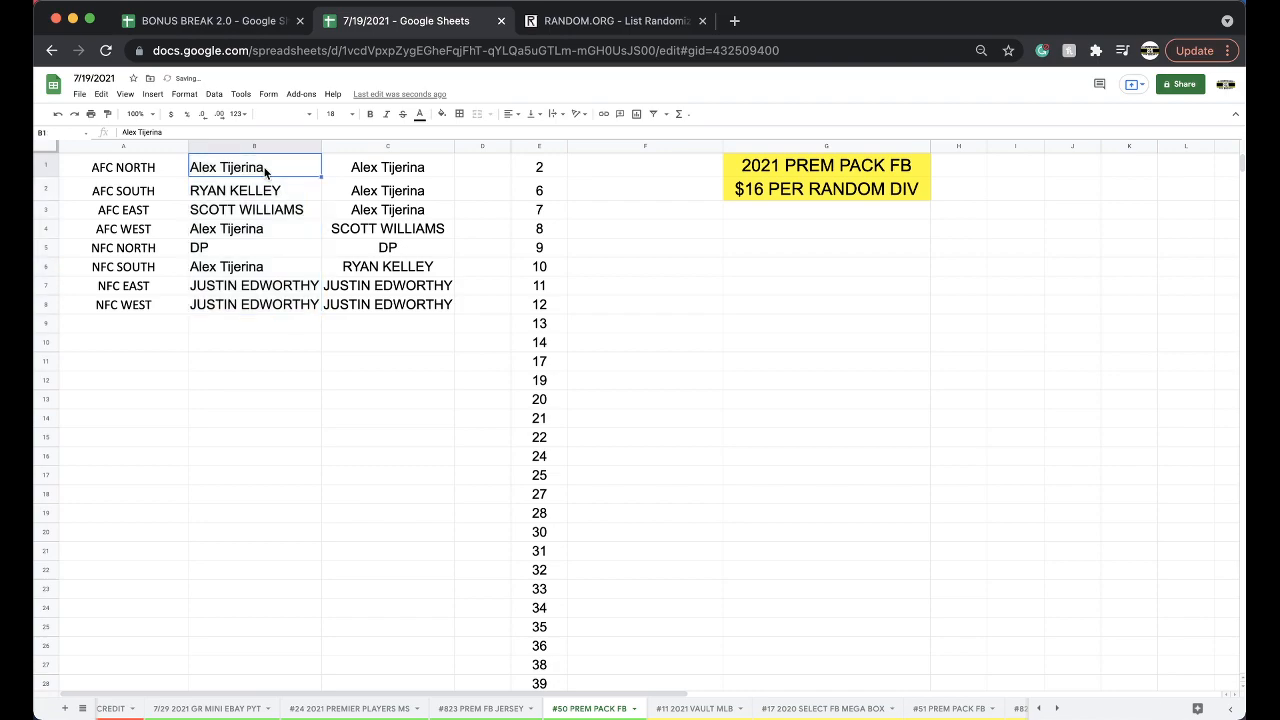
click(252, 210)
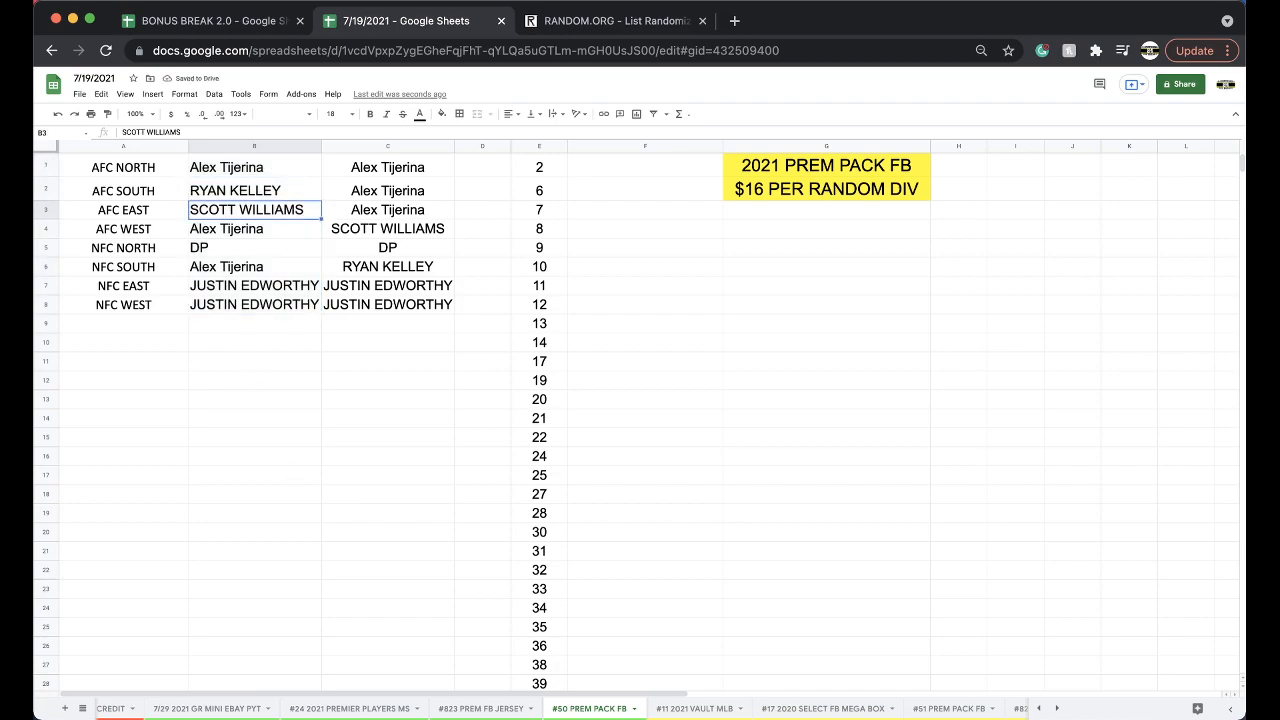
click(252, 248)
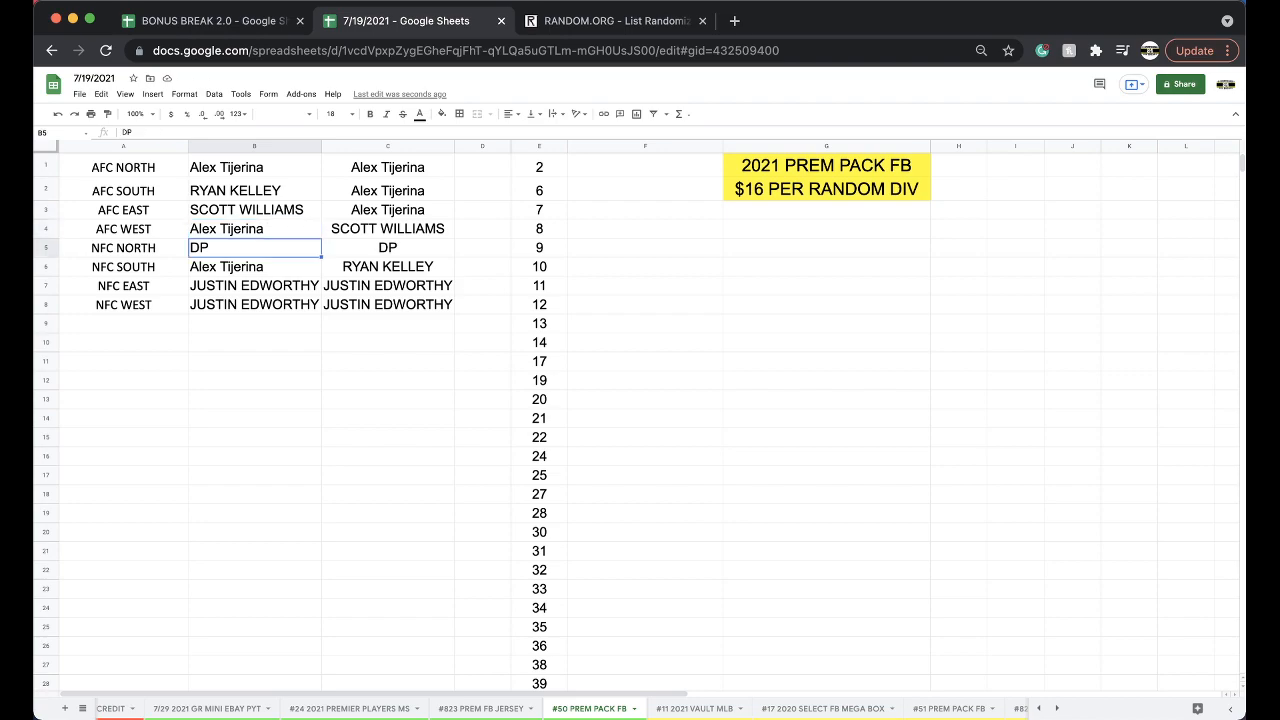
click(252, 266)
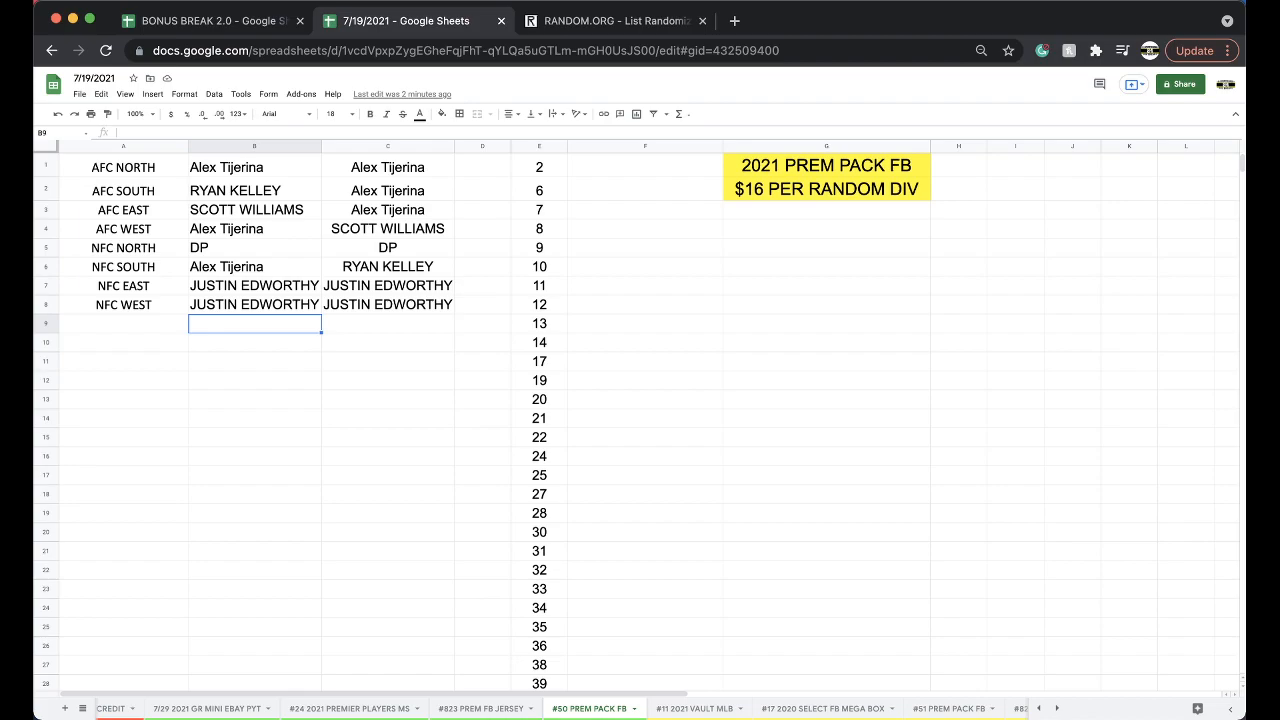
click(406, 20)
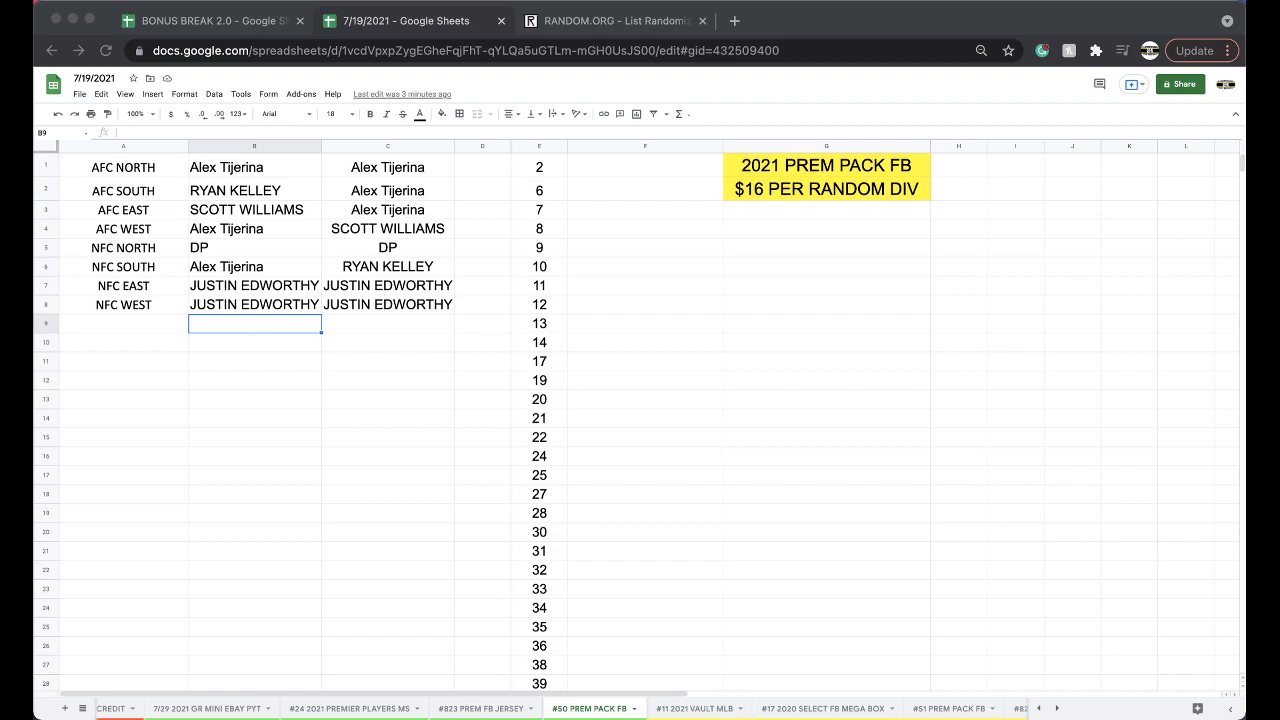
Check the 2020 Select Mega FB and 2021 Vault MLB sheets, then mark the AFC South winner blue.
click(824, 708)
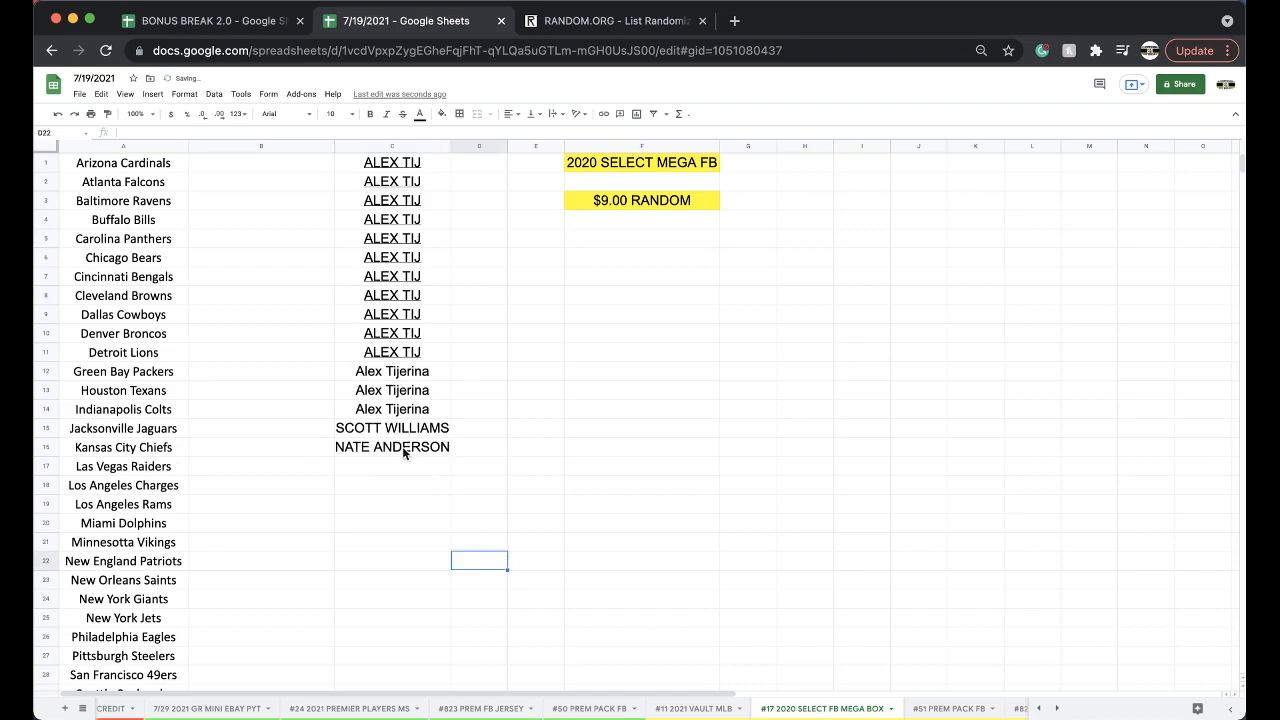
click(696, 708)
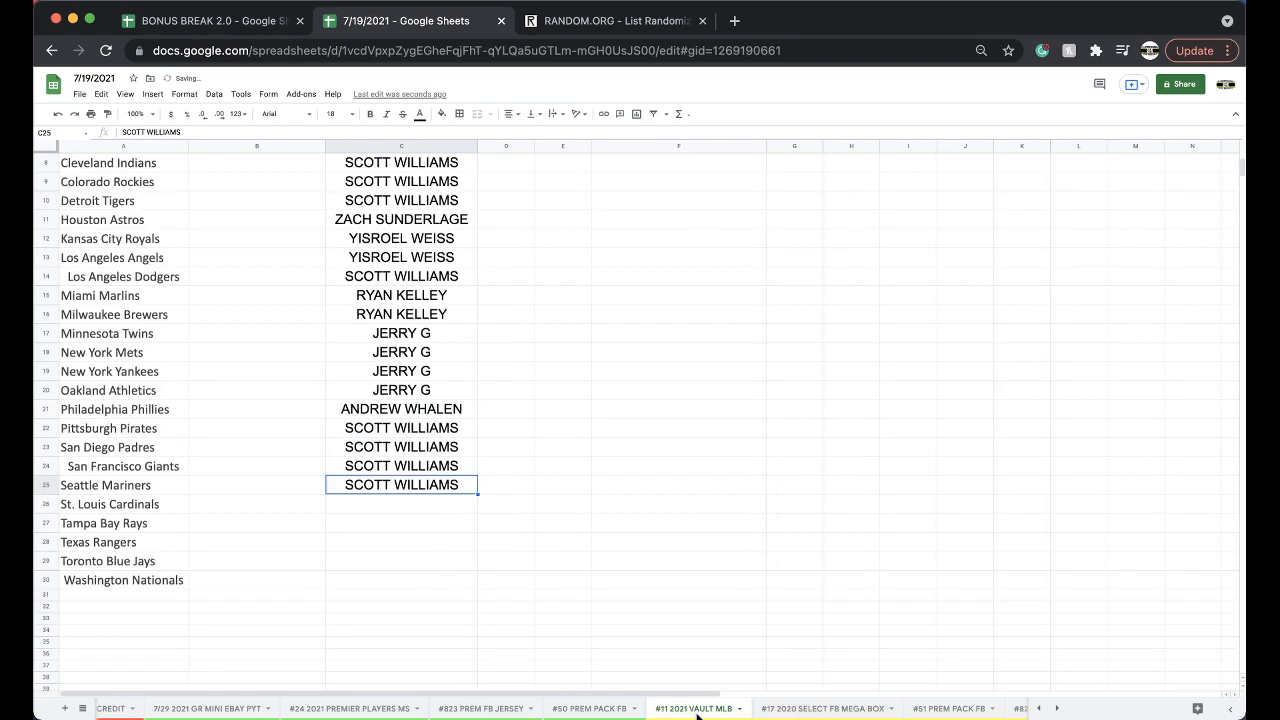
click(590, 708)
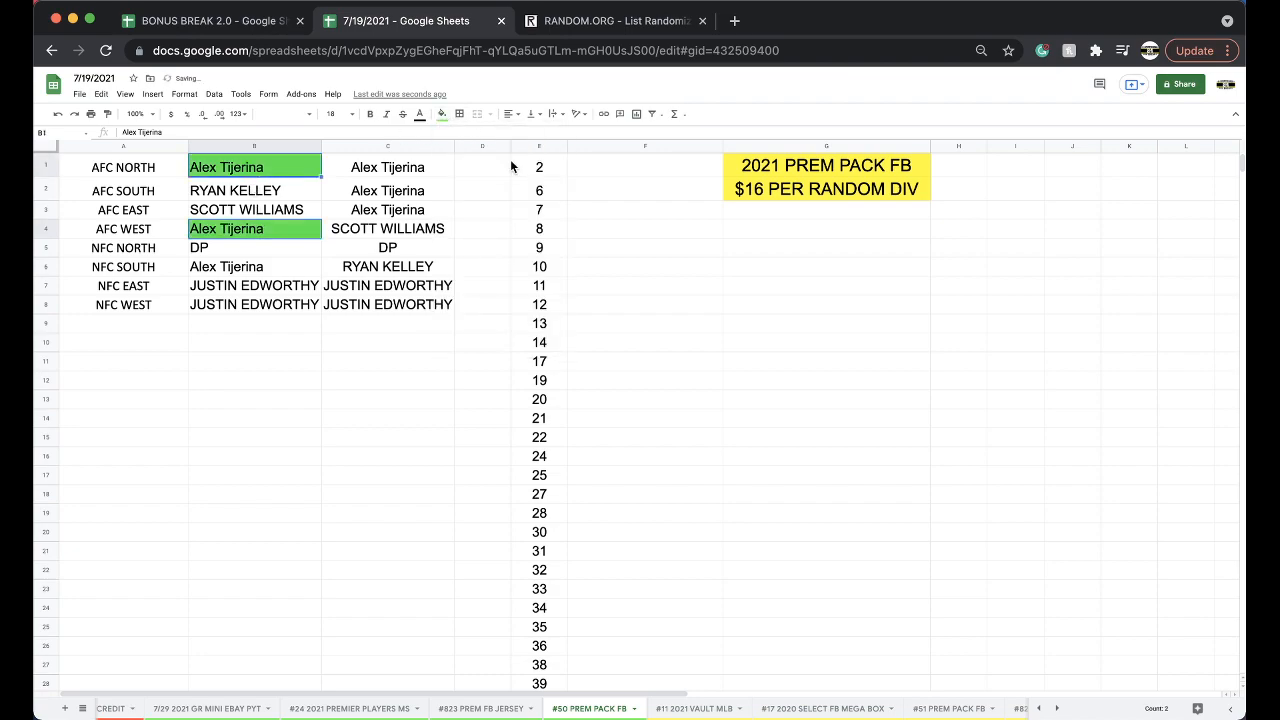
click(440, 112)
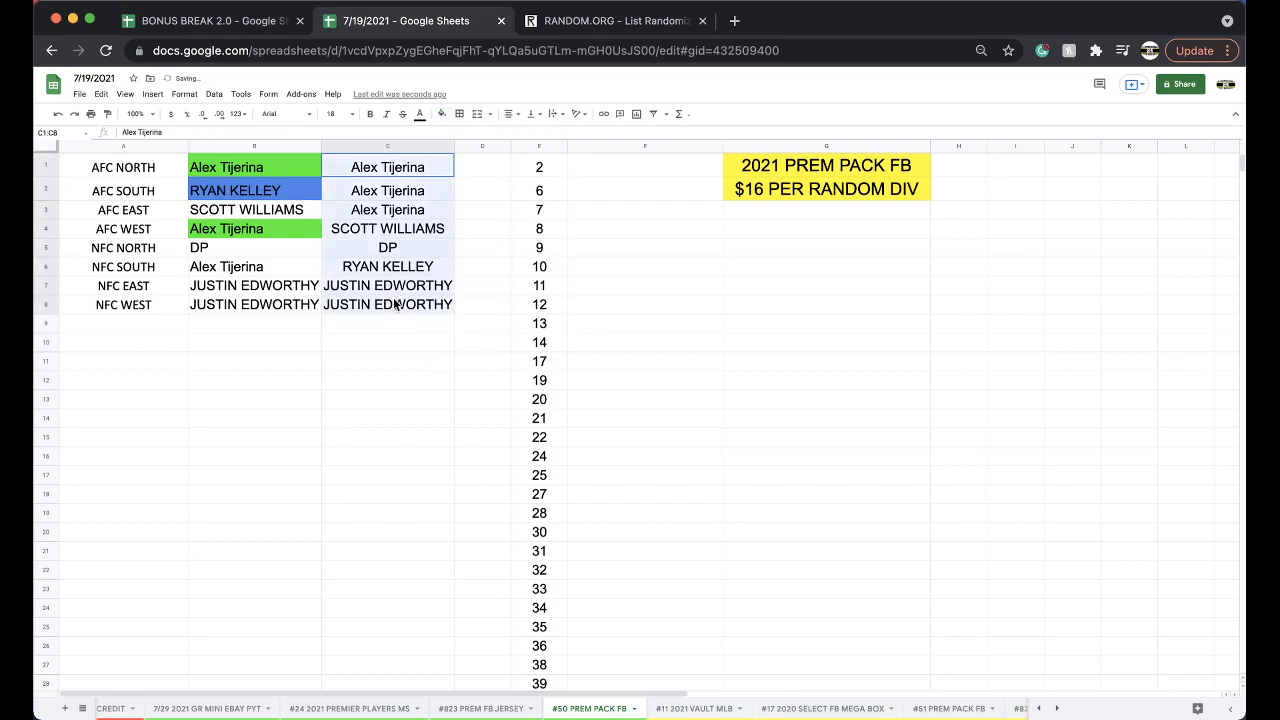
click(616, 20)
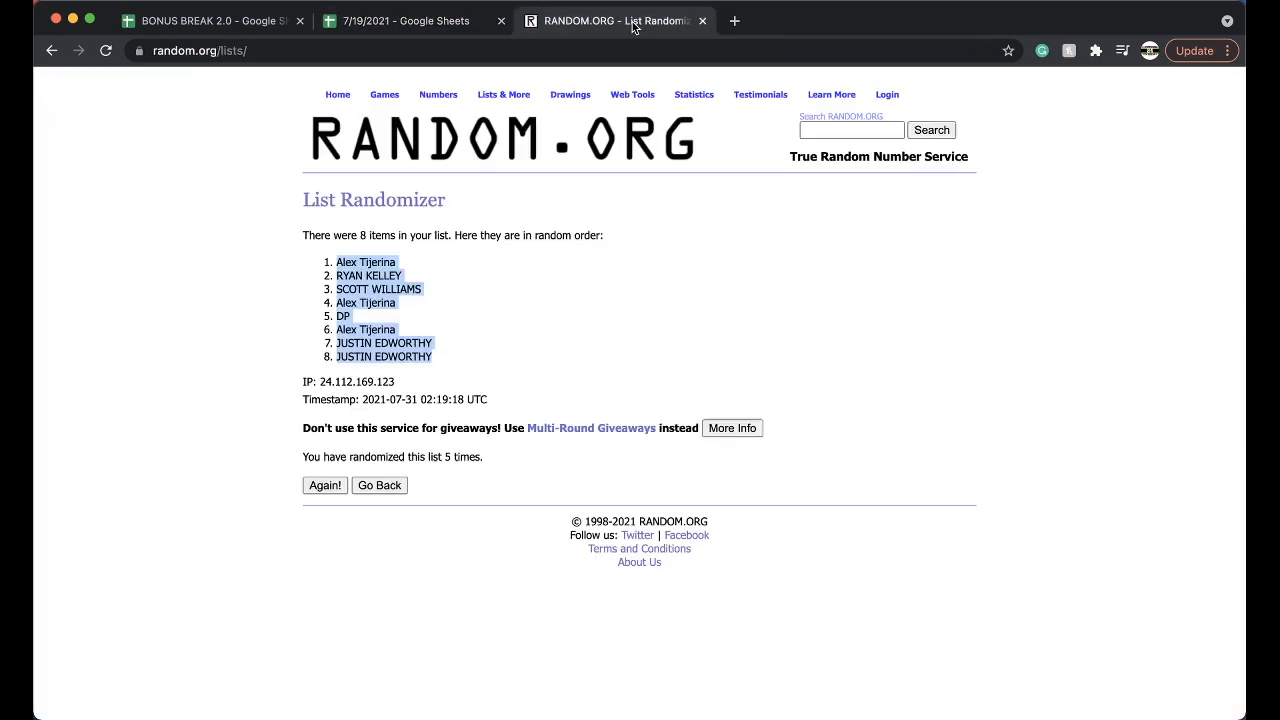
Re-enter the eight division names, shuffle them five times, and switch to Bonus Break 2.0.
click(380, 486)
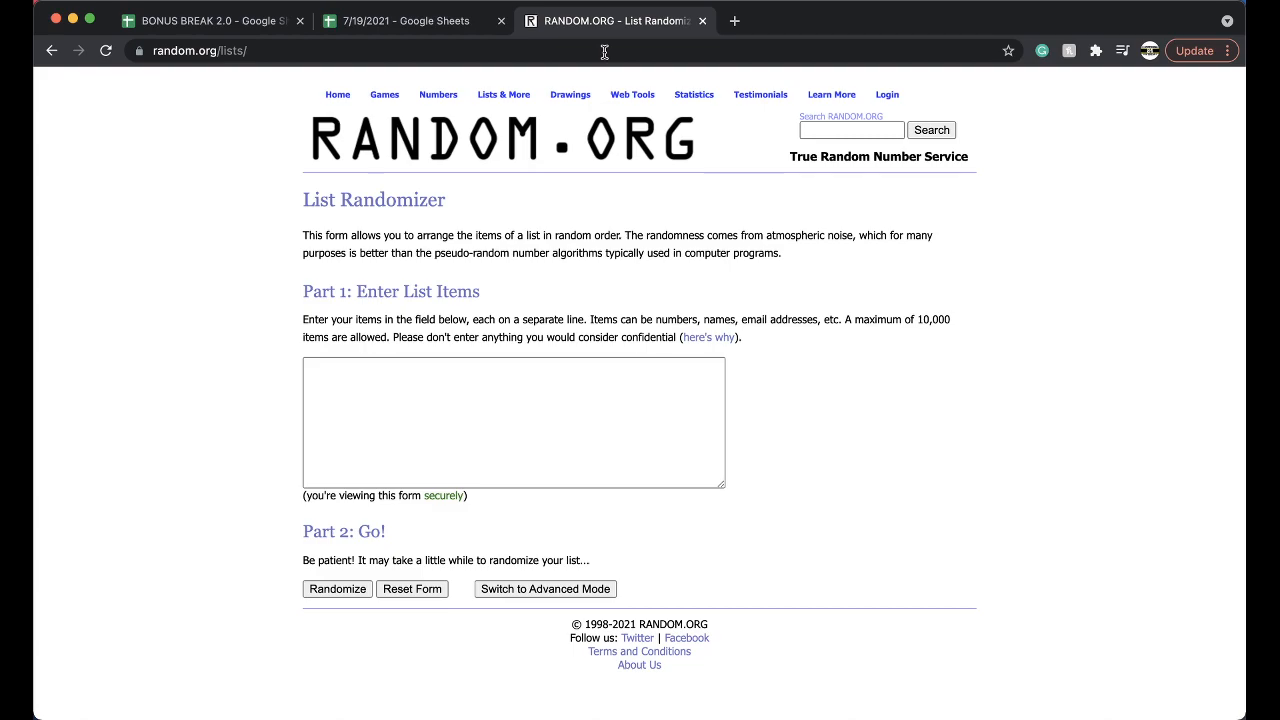
click(512, 420)
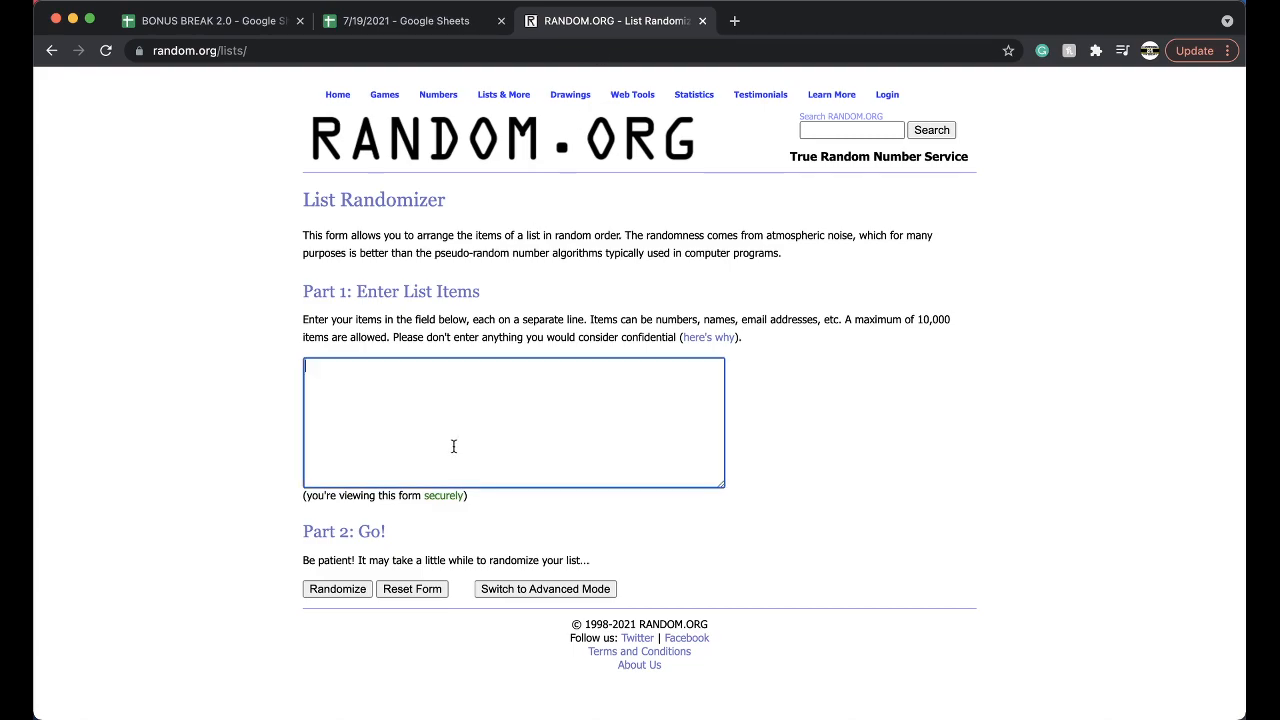
click(336, 588)
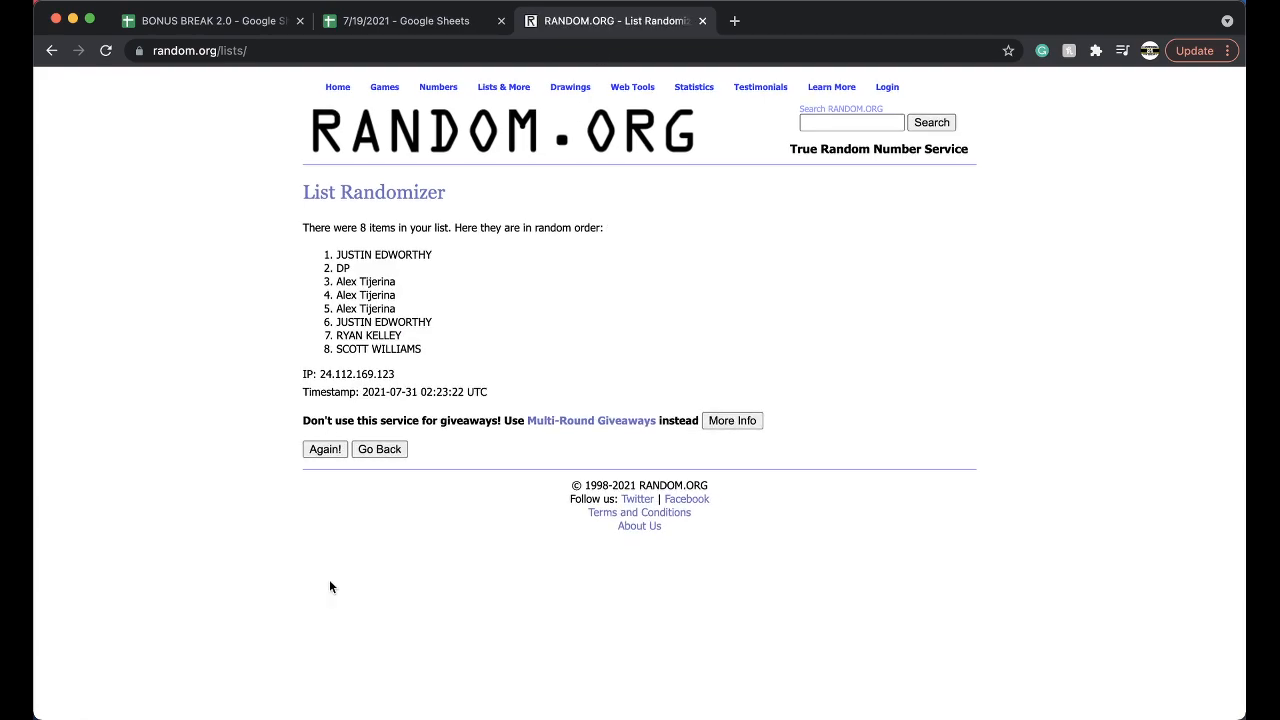
click(324, 448)
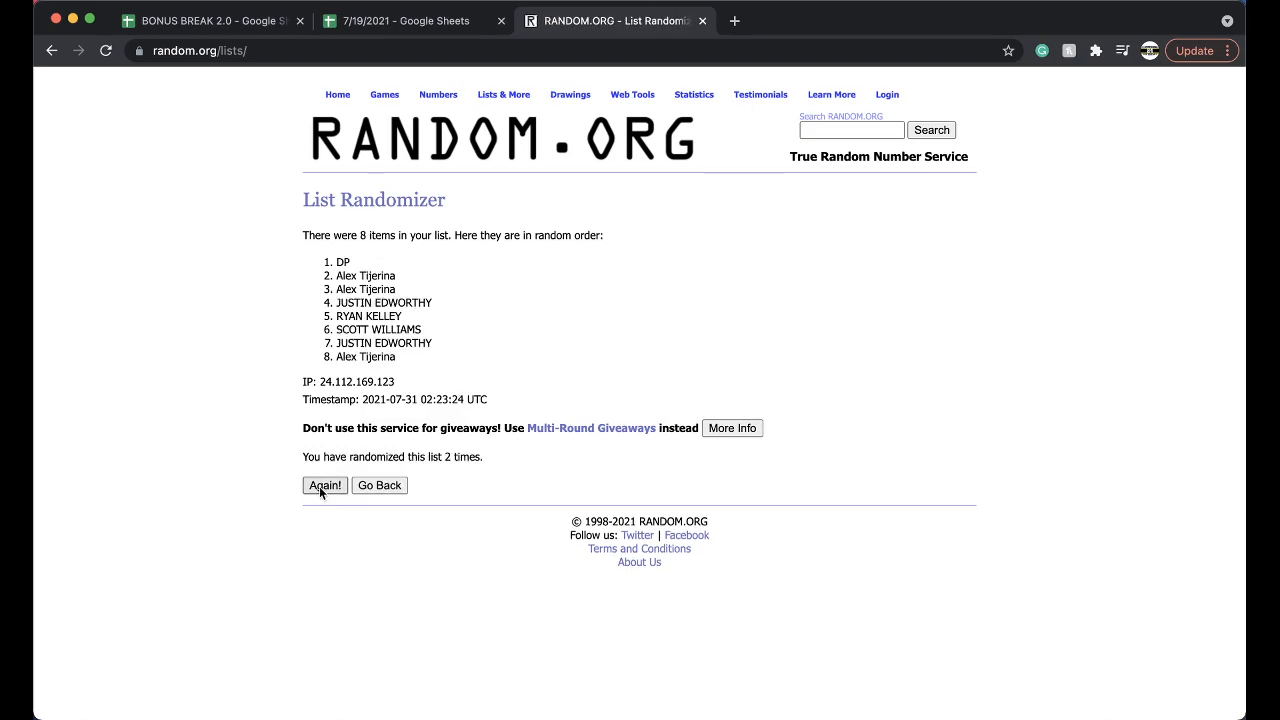
click(324, 486)
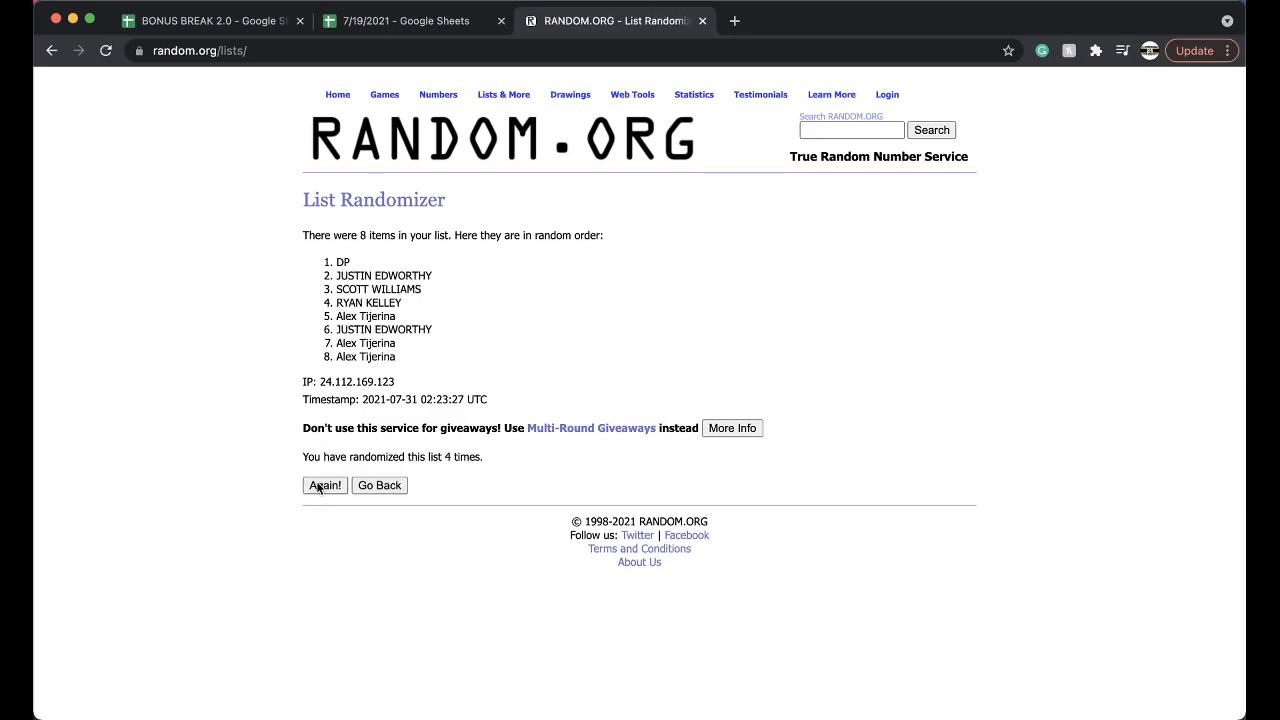
click(324, 486)
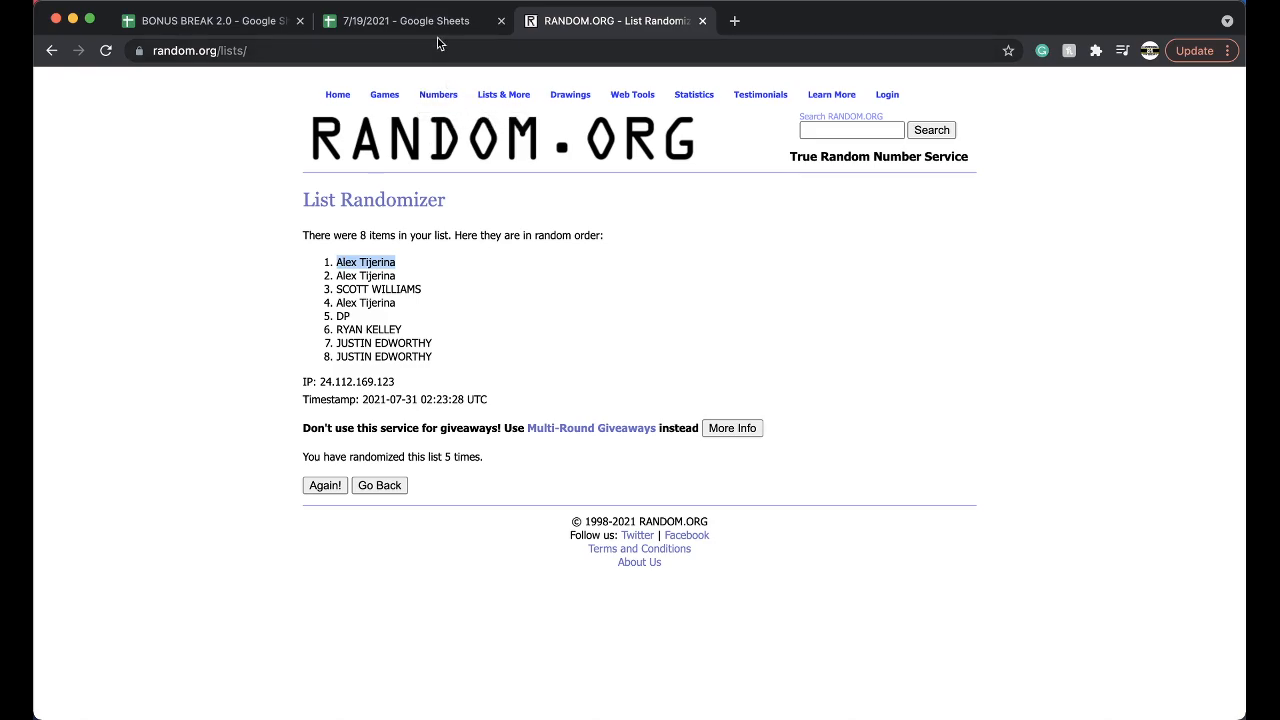
click(210, 20)
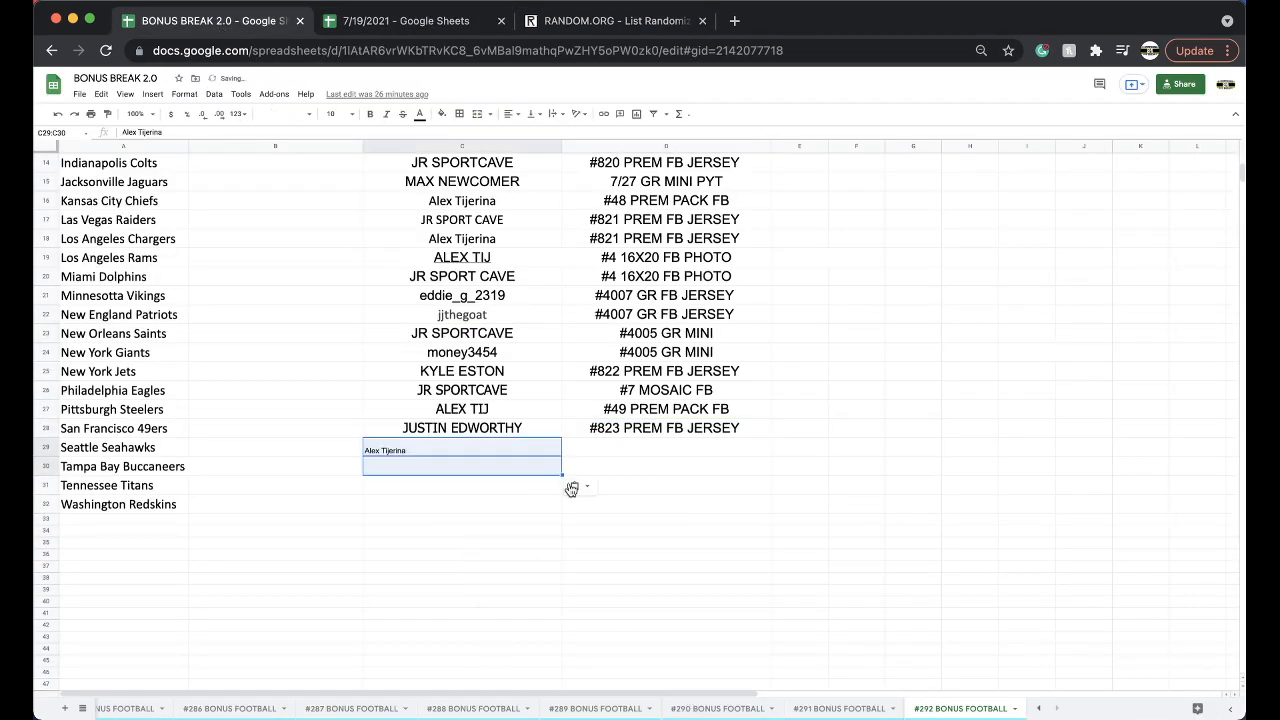
Enter #50 PREM PACK FB beside Seattle Seahawks, then show the 2020 Select Mega FB sheet.
text(#50 PREM PACK FB)
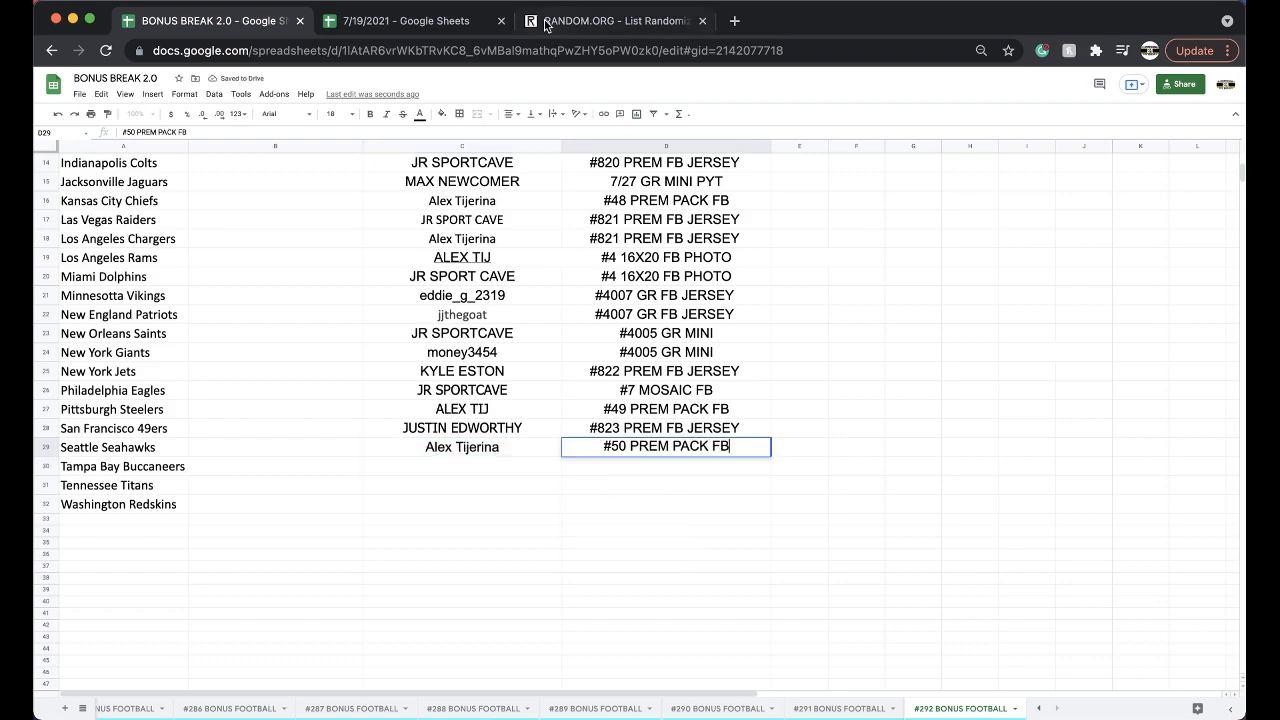
click(404, 20)
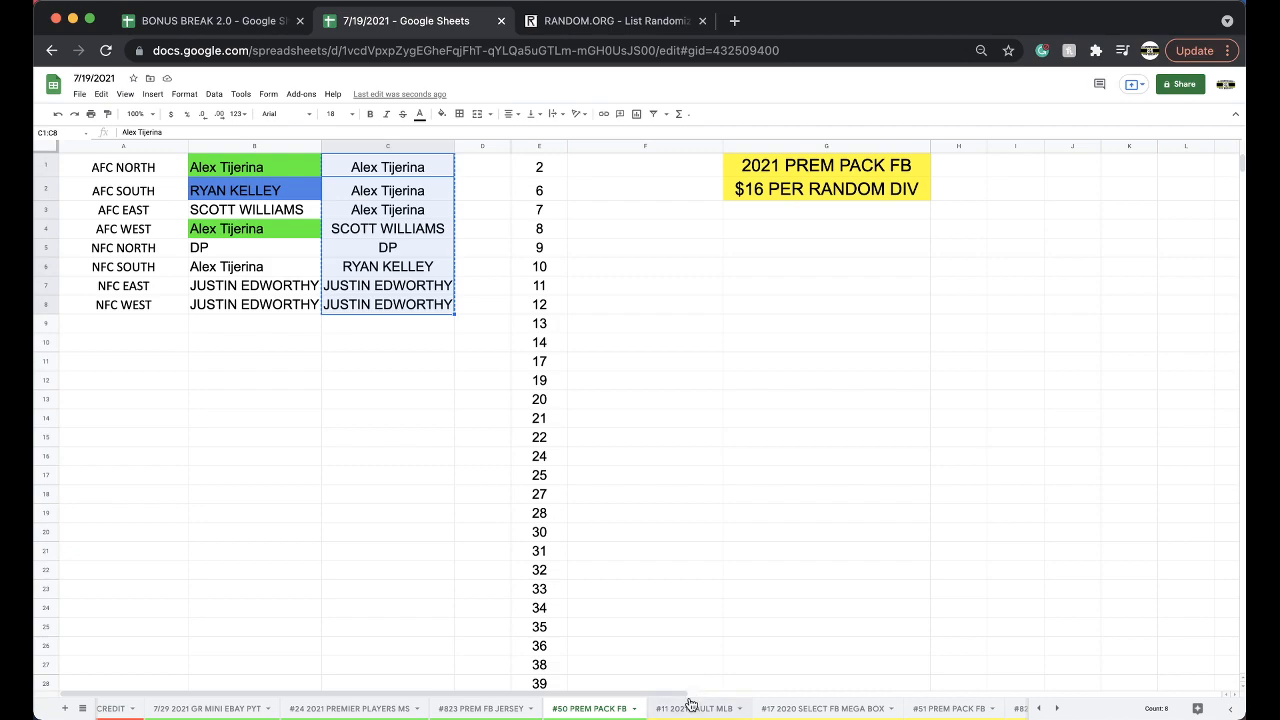
click(824, 708)
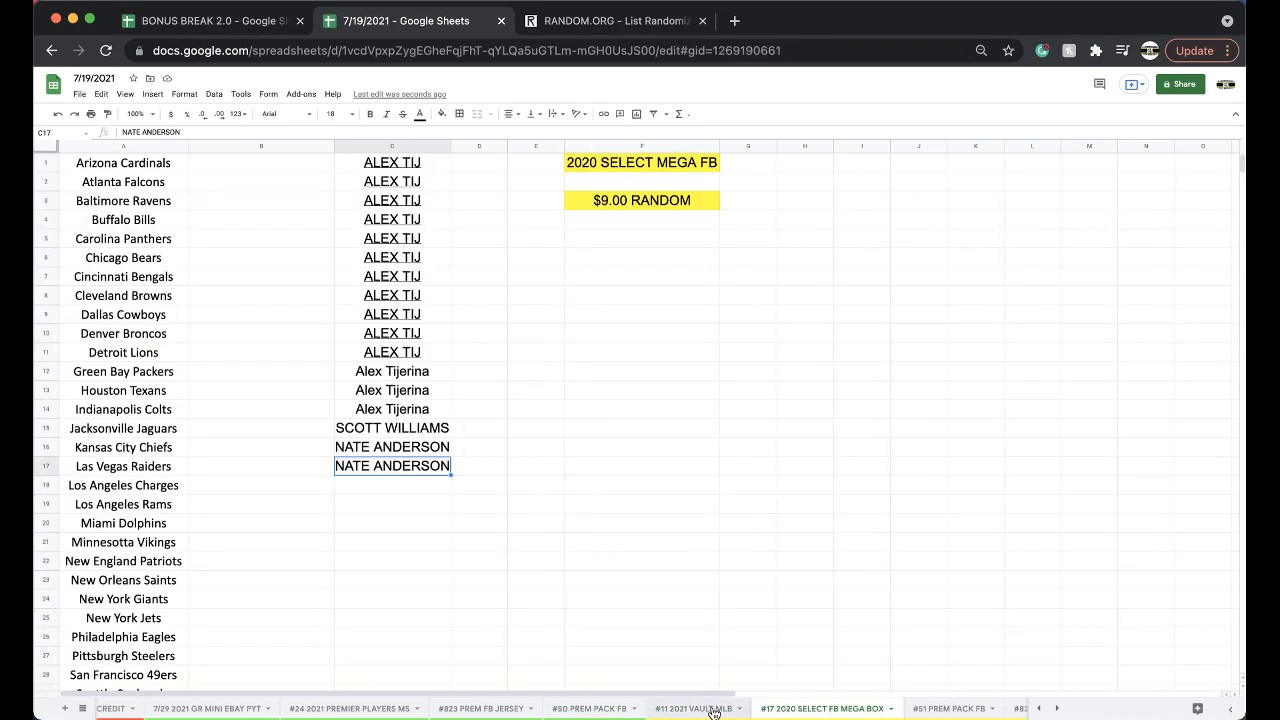